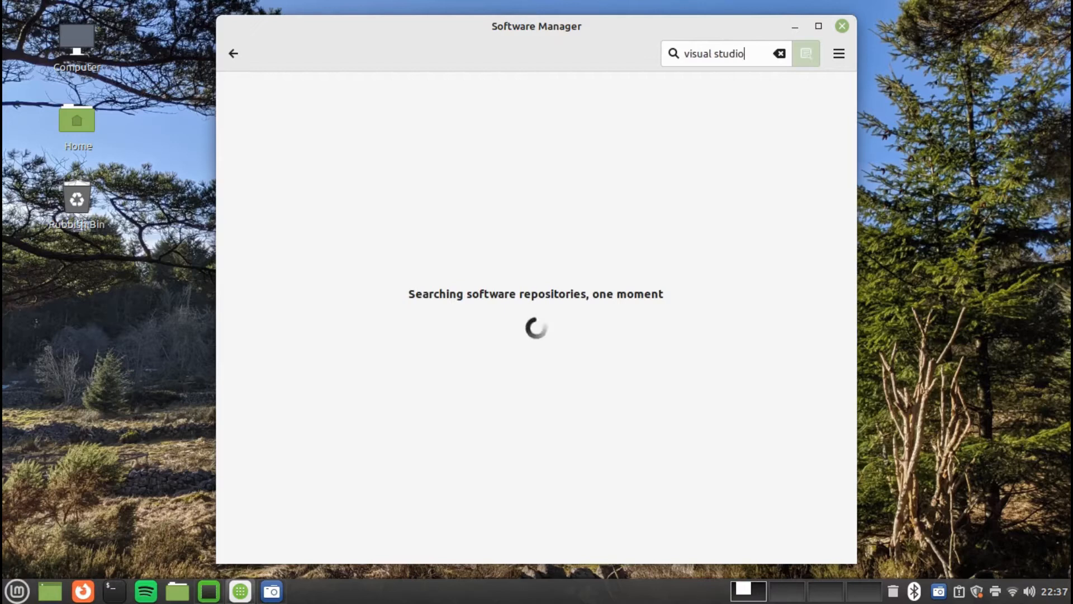
# Step: Find Visual Studio Code, start its install and accept the extra Flatpak runtimes
pyautogui.write('code')
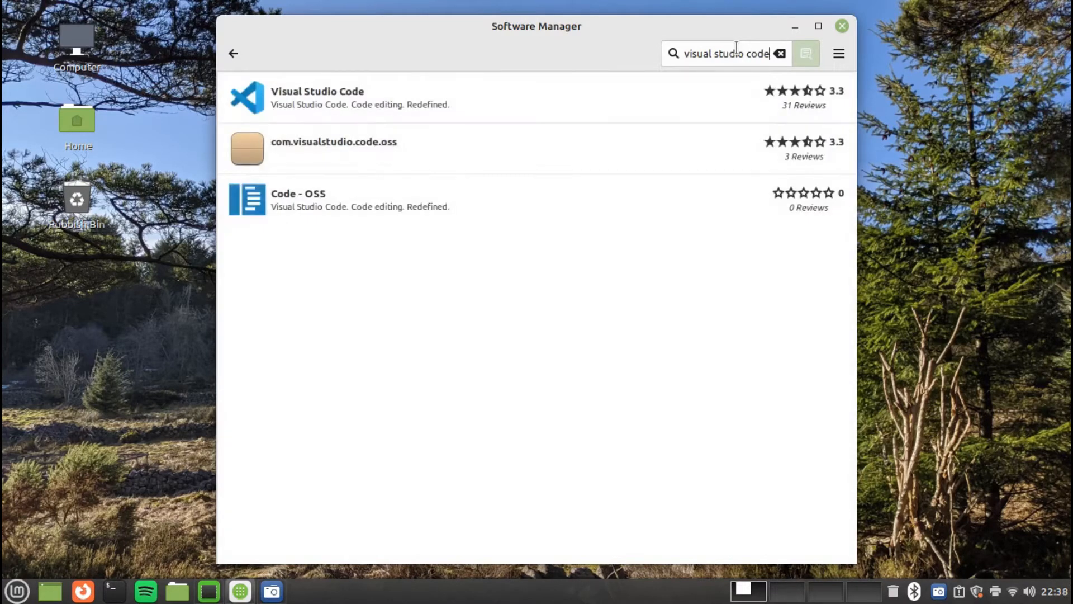
pyautogui.moveTo(393, 304)
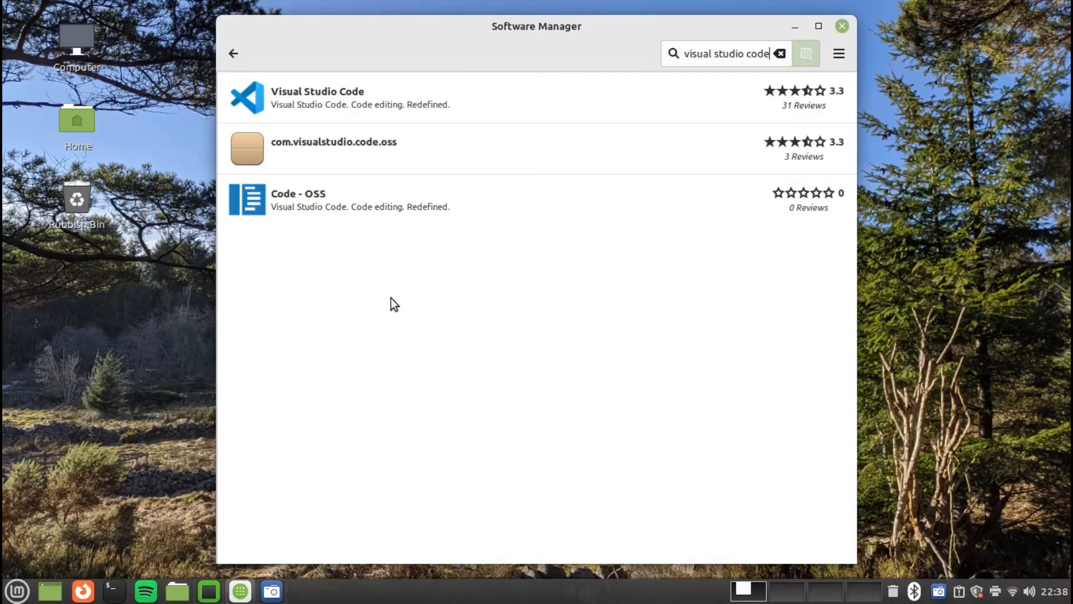
pyautogui.click(316, 97)
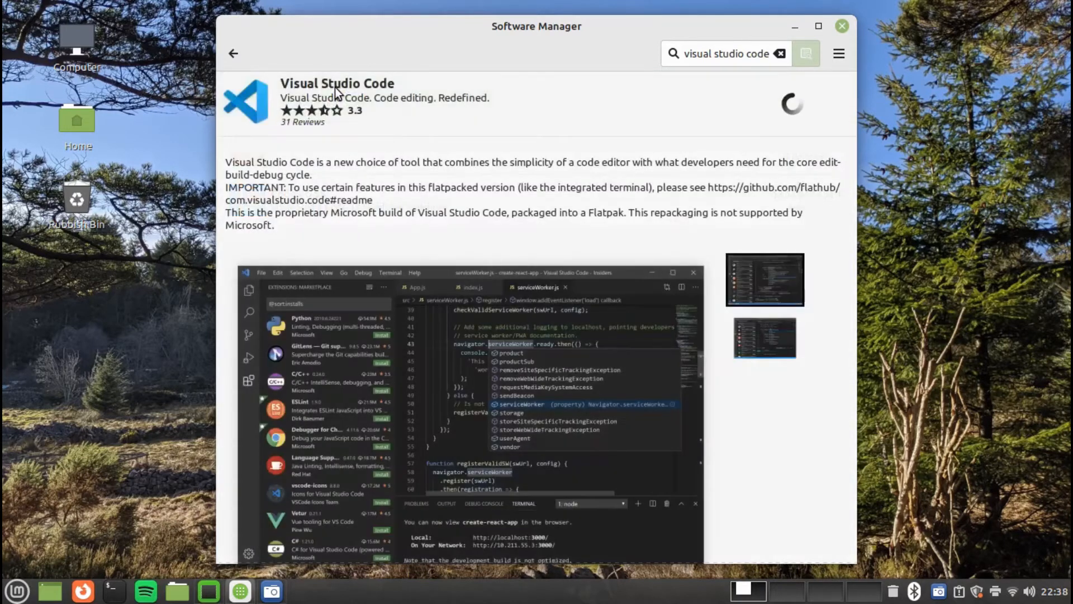
pyautogui.moveTo(674, 111)
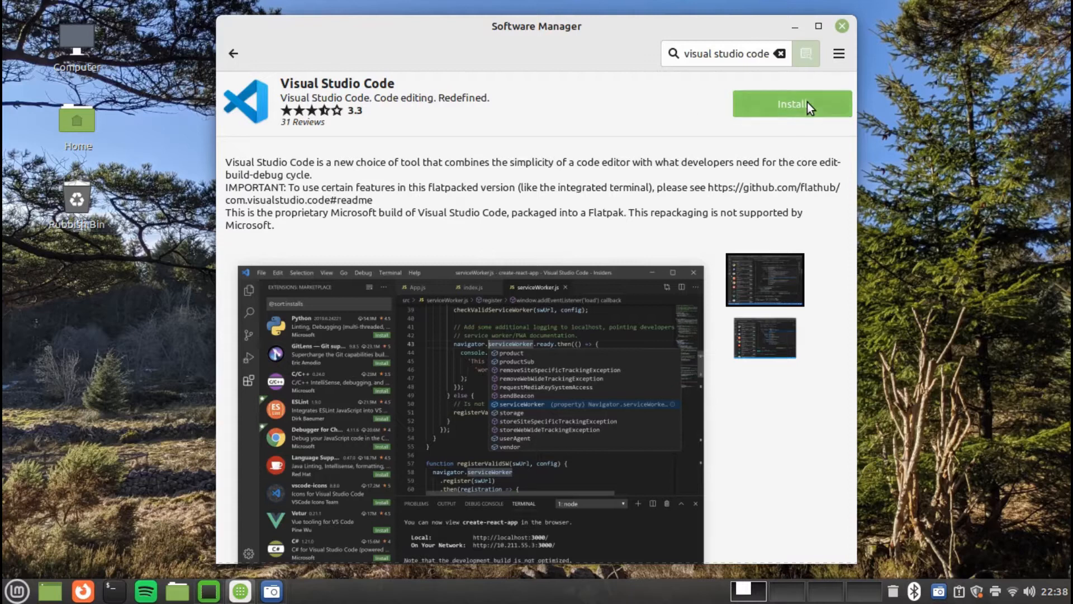
pyautogui.click(790, 103)
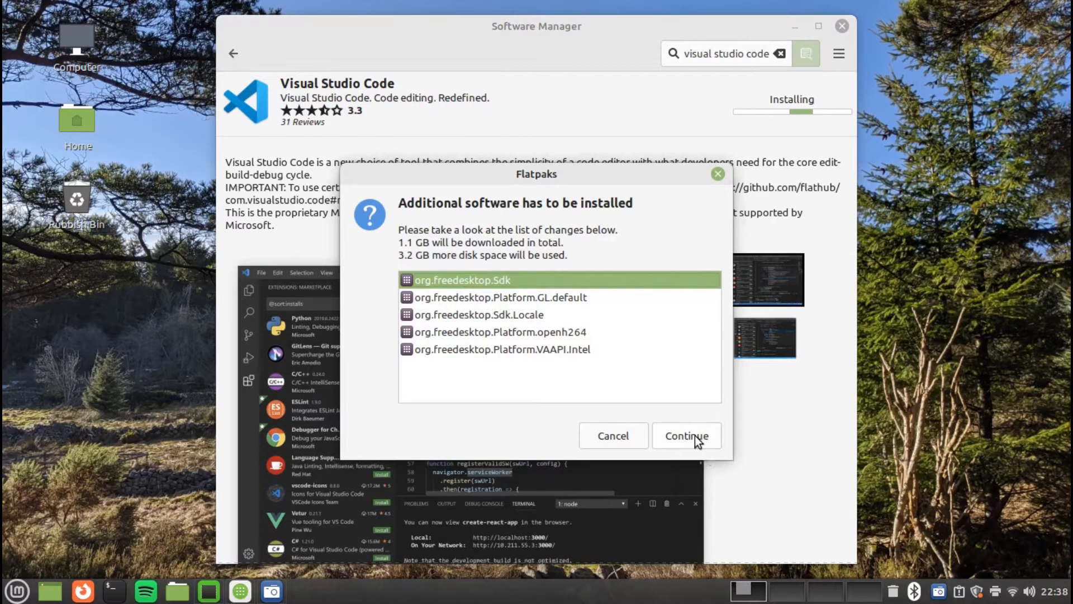
pyautogui.click(685, 434)
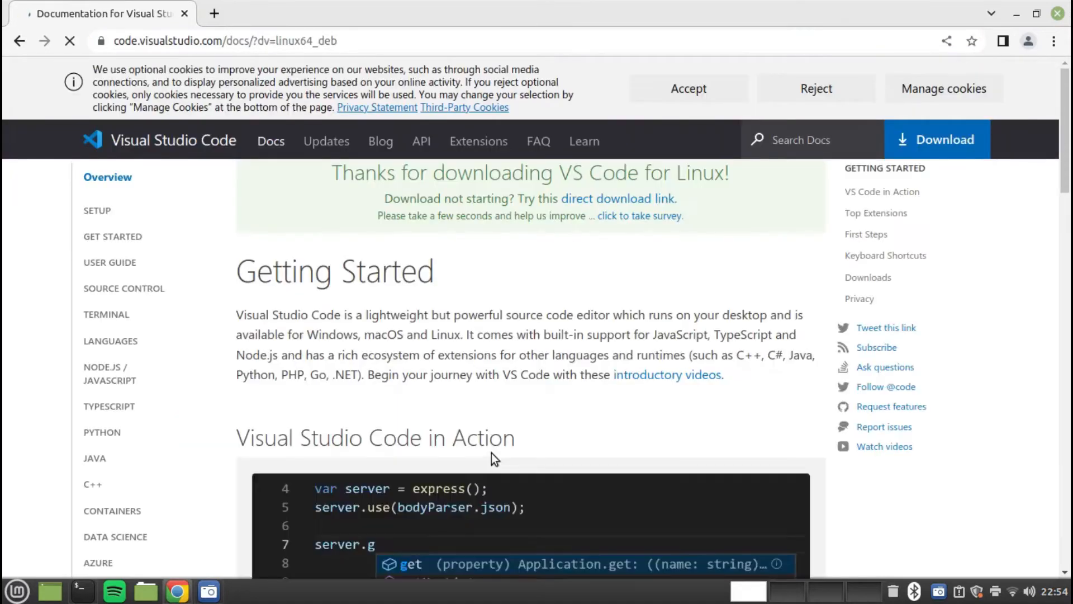
# Step: Install the downloaded code .deb package, approving it with administrator authentication
pyautogui.scroll(-3)
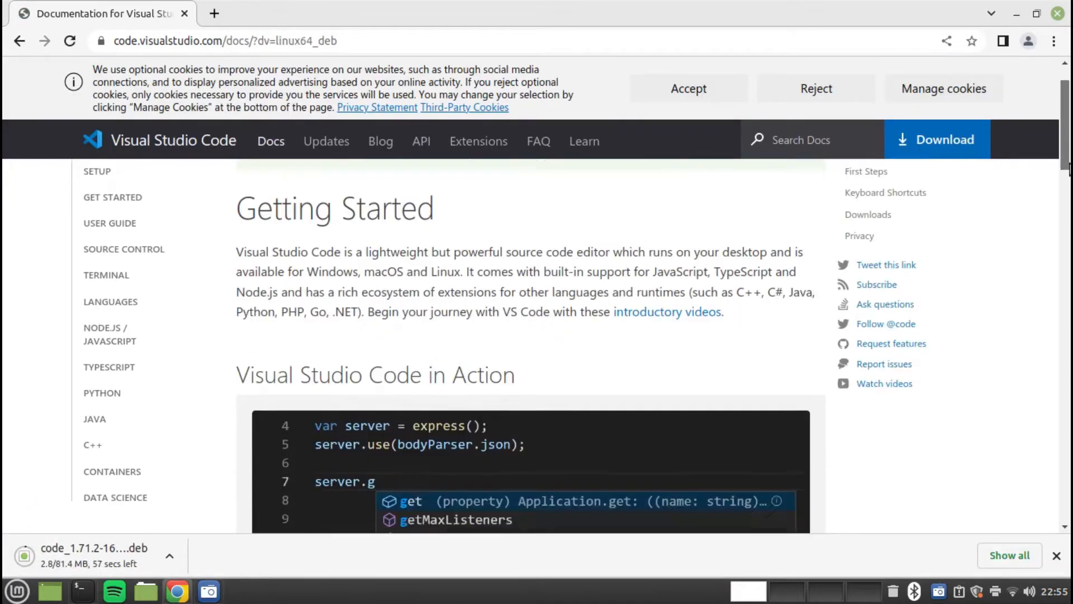
pyautogui.scroll(-3)
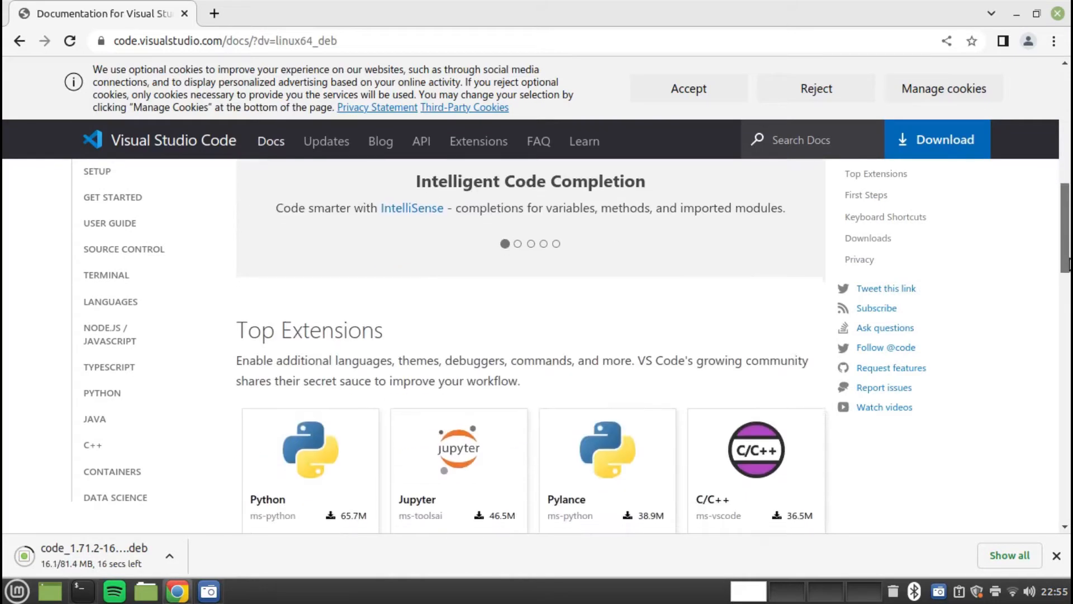
pyautogui.scroll(-3)
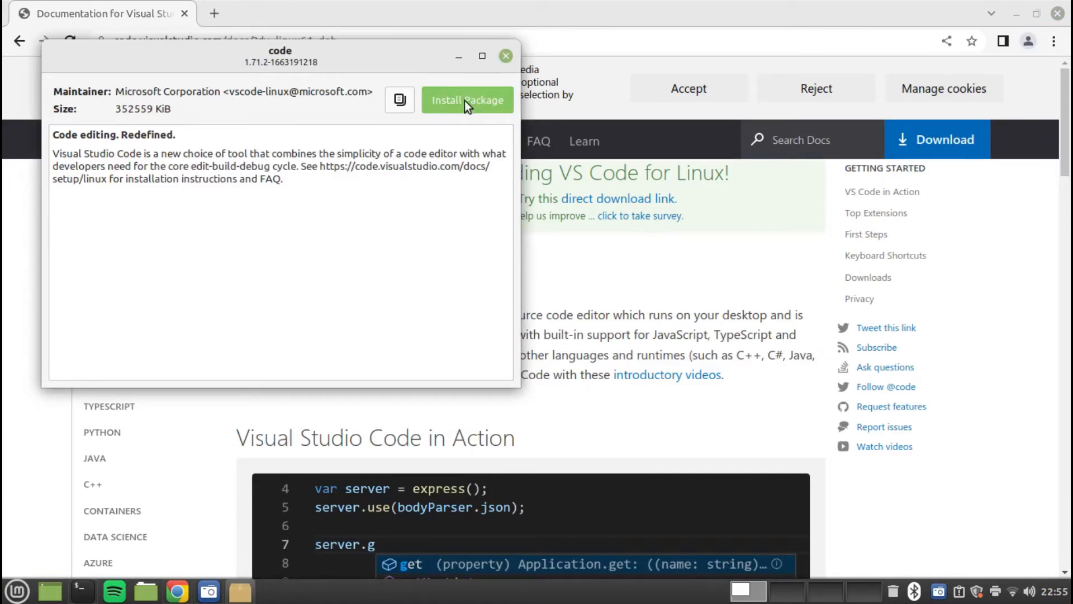
pyautogui.click(467, 100)
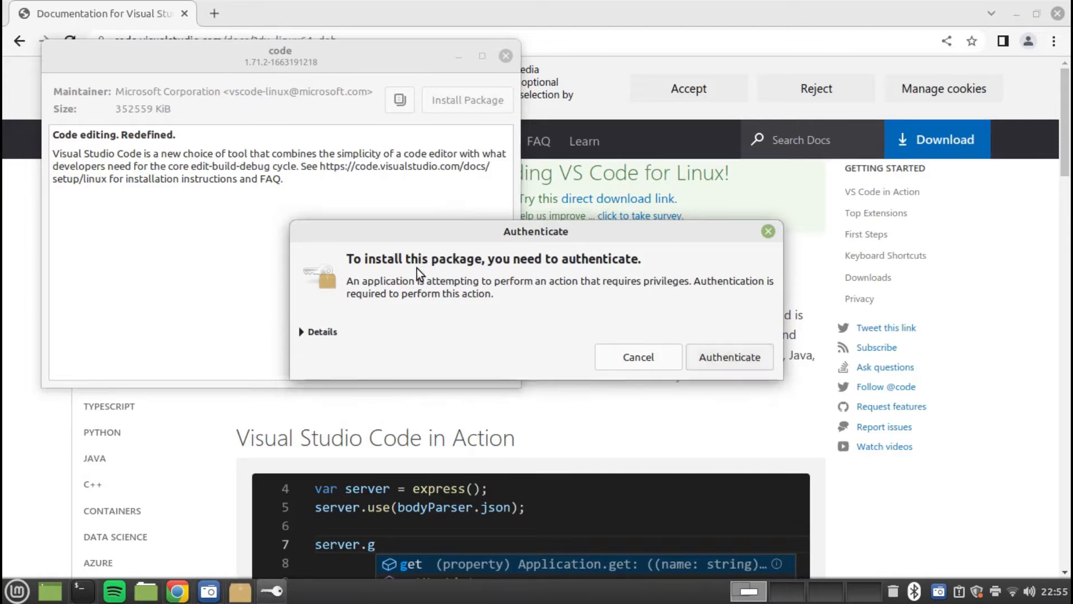
pyautogui.click(636, 357)
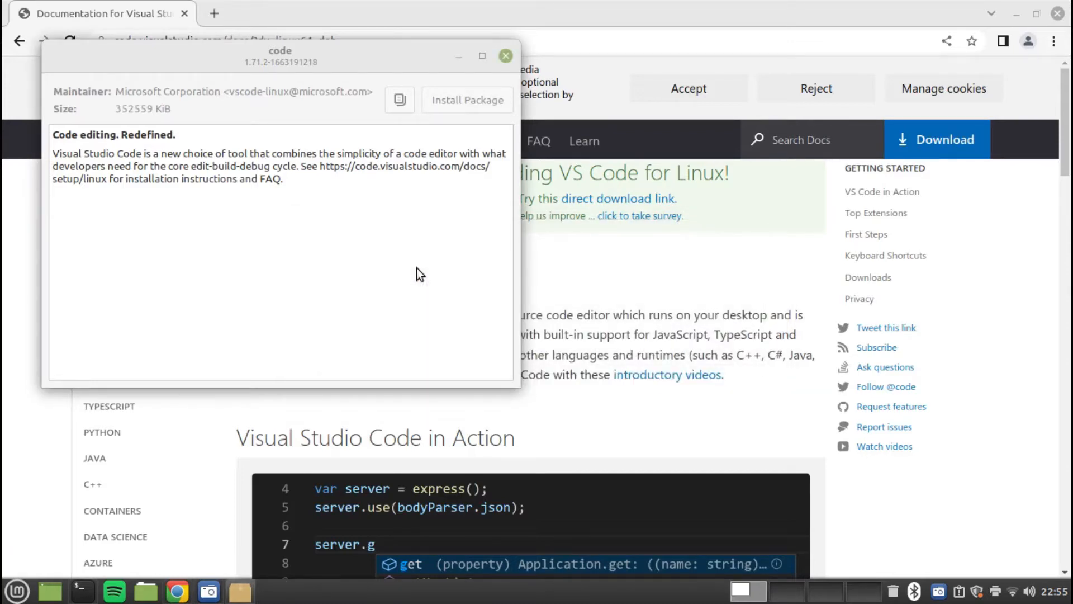
pyautogui.click(467, 100)
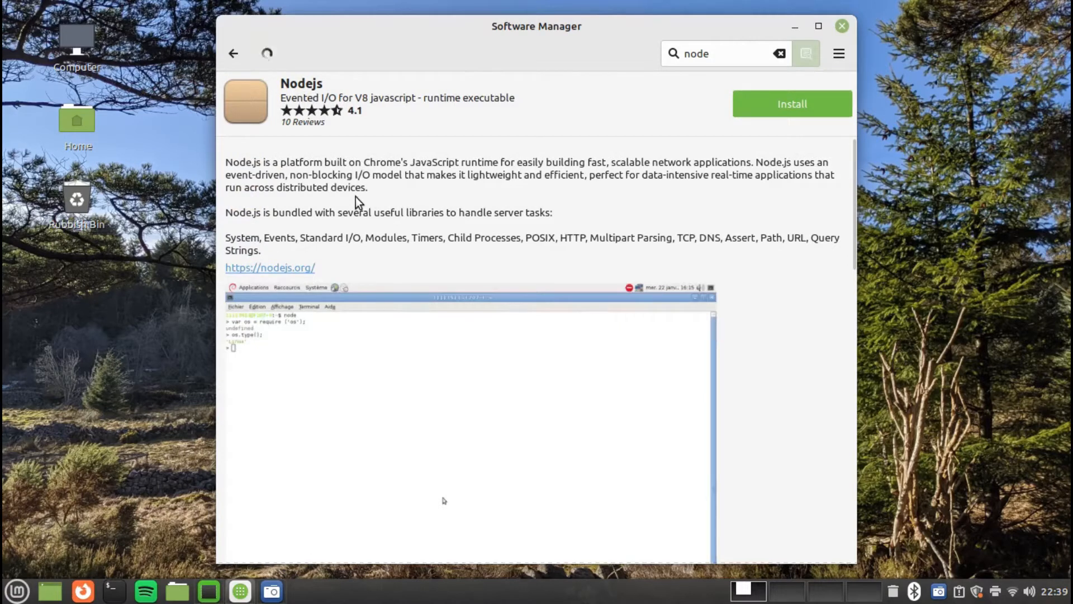
pyautogui.moveTo(512, 190)
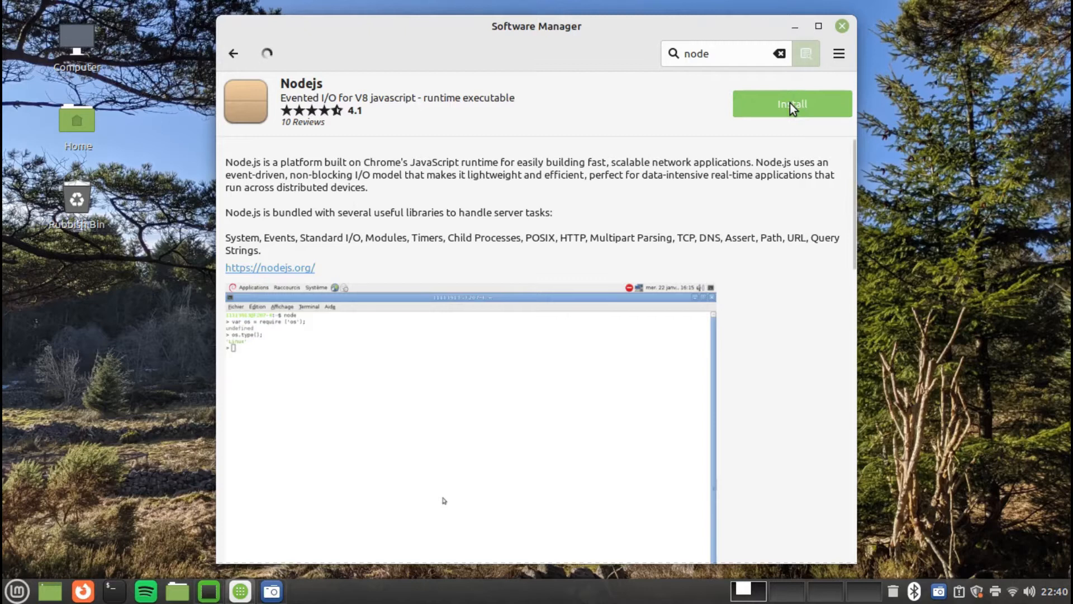
# Step: Install Nodejs with password authentication, then search for postman
pyautogui.click(791, 103)
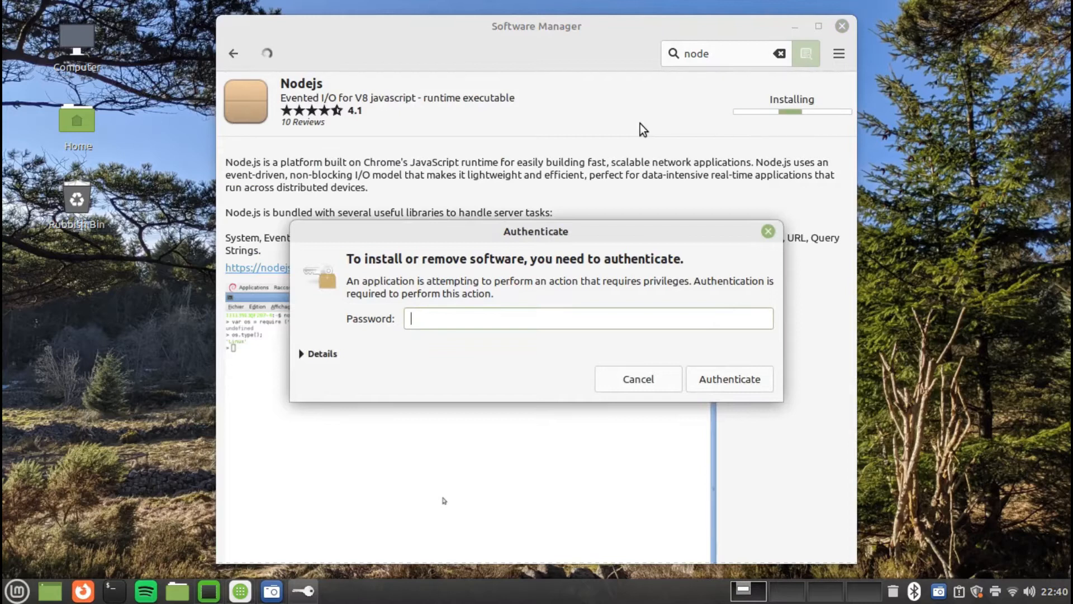
pyautogui.write('password')
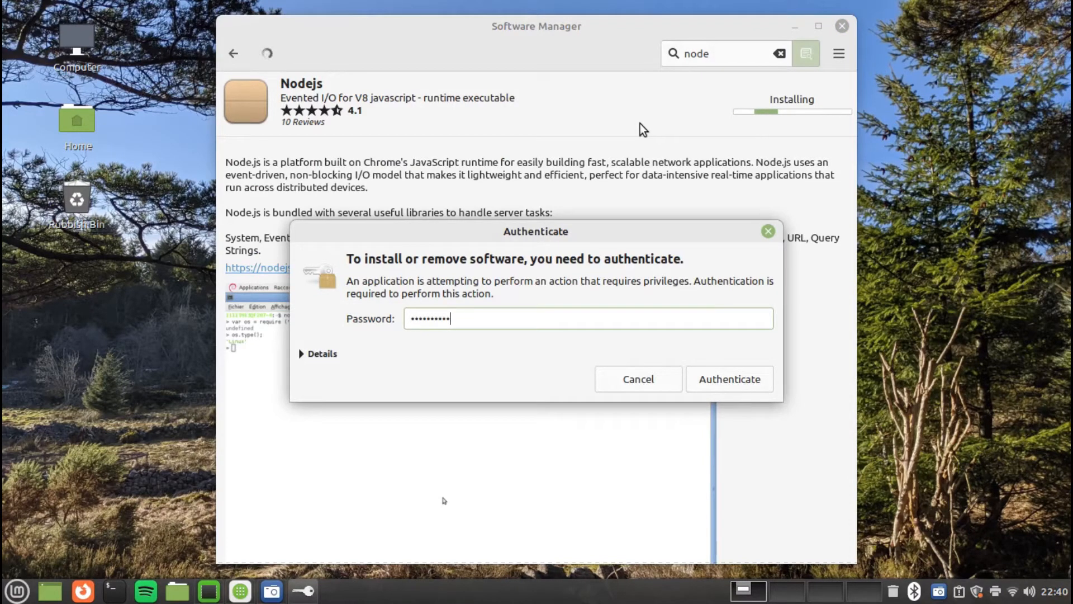
pyautogui.click(728, 379)
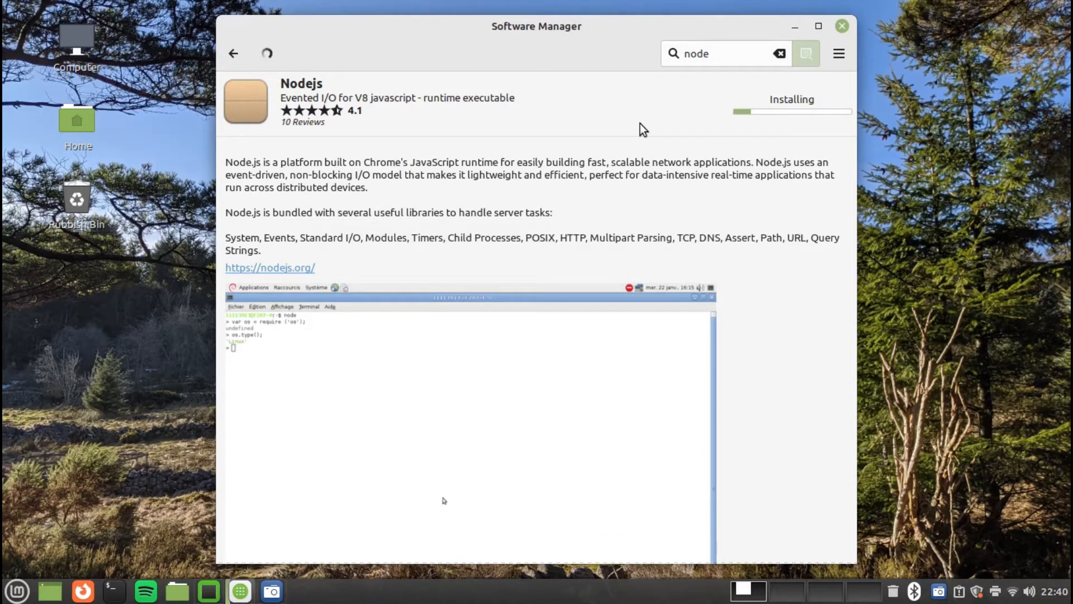
pyautogui.write('postman')
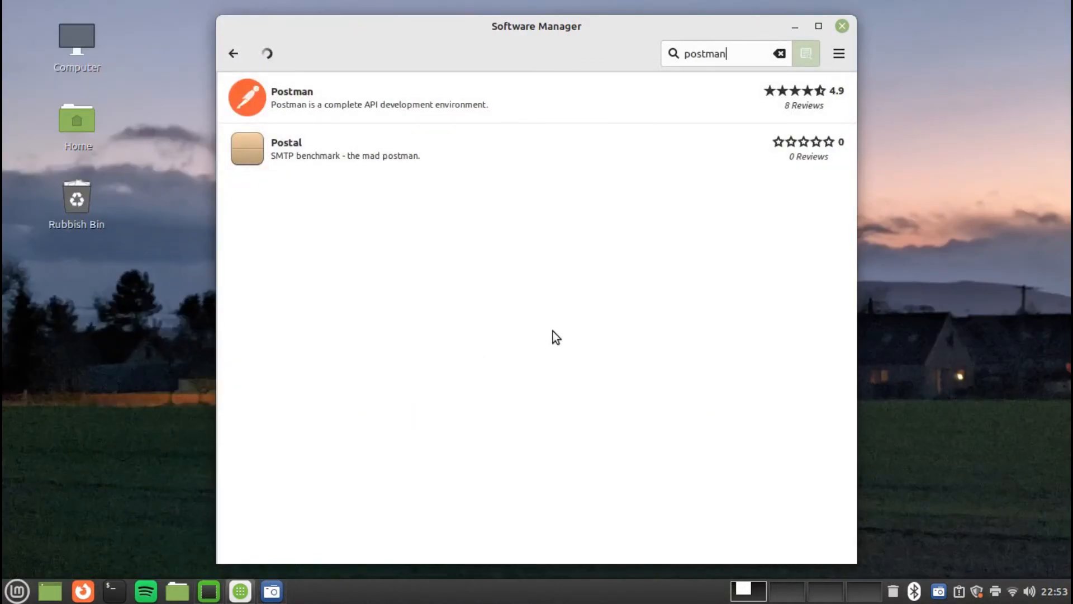
pyautogui.moveTo(611, 265)
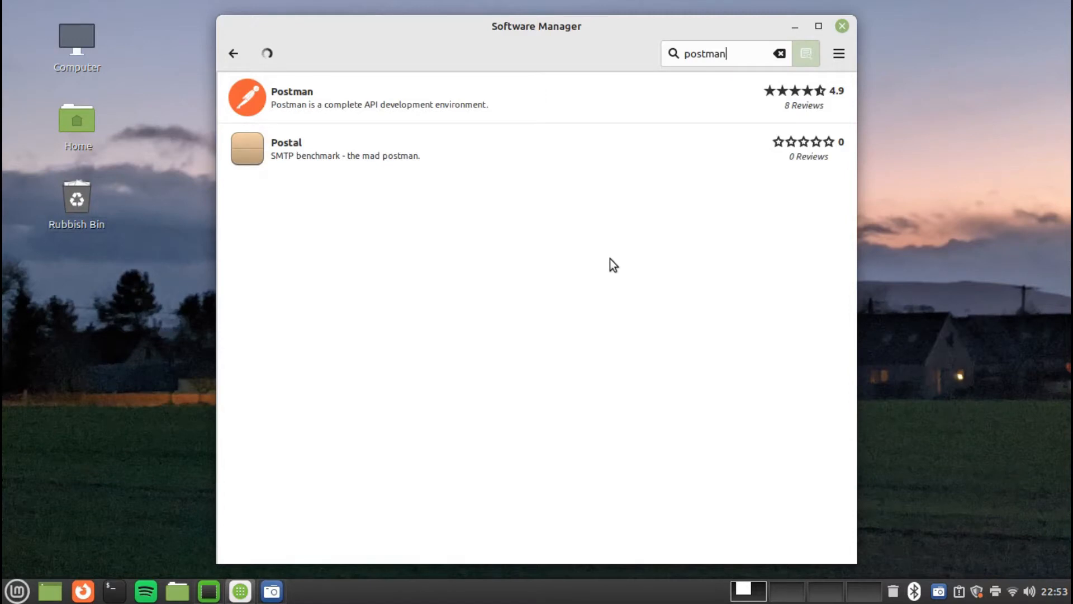
# Step: Start installing Postman from its details page, then search git and open the Git package
pyautogui.click(292, 98)
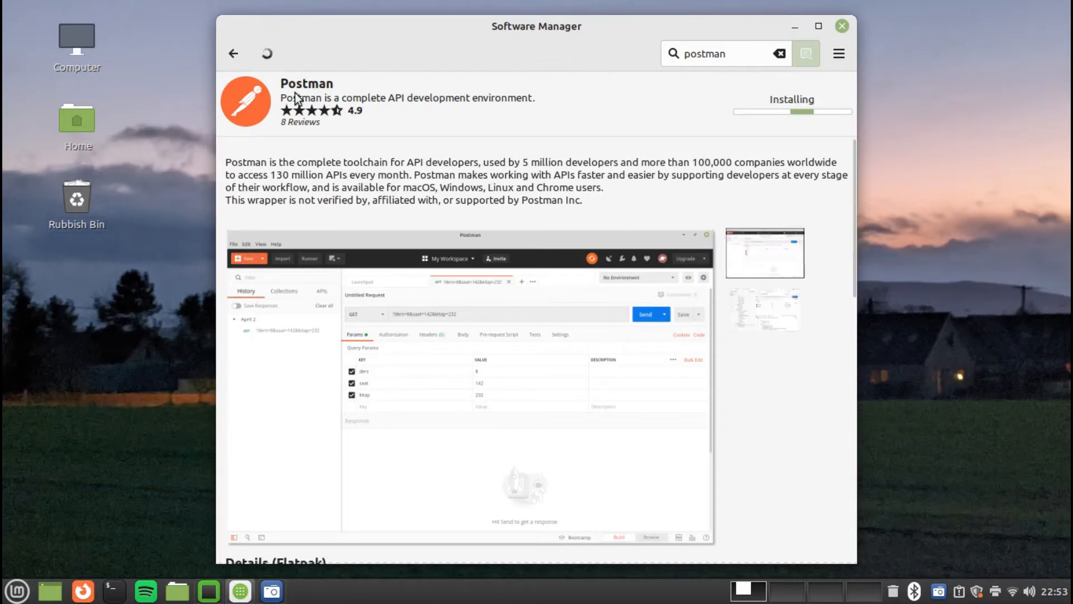
pyautogui.click(232, 54)
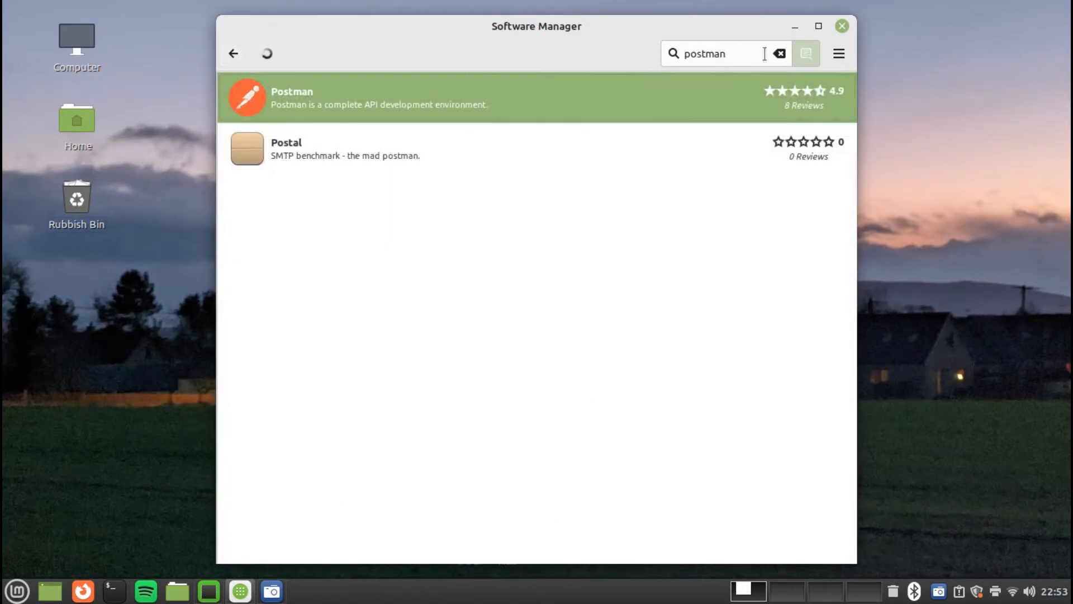
pyautogui.write('atlassian')
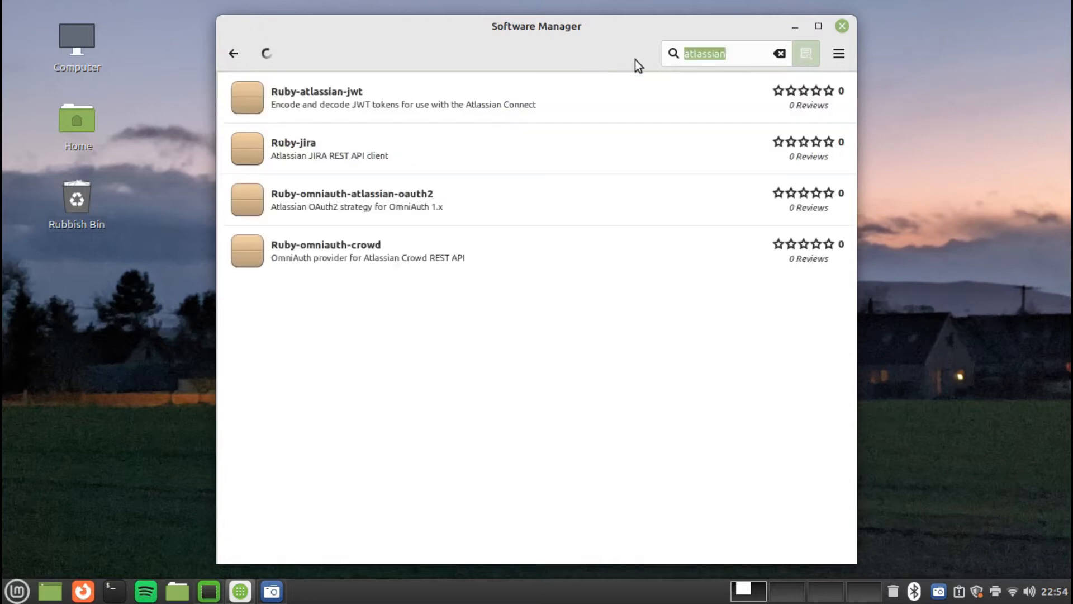
pyautogui.write('git')
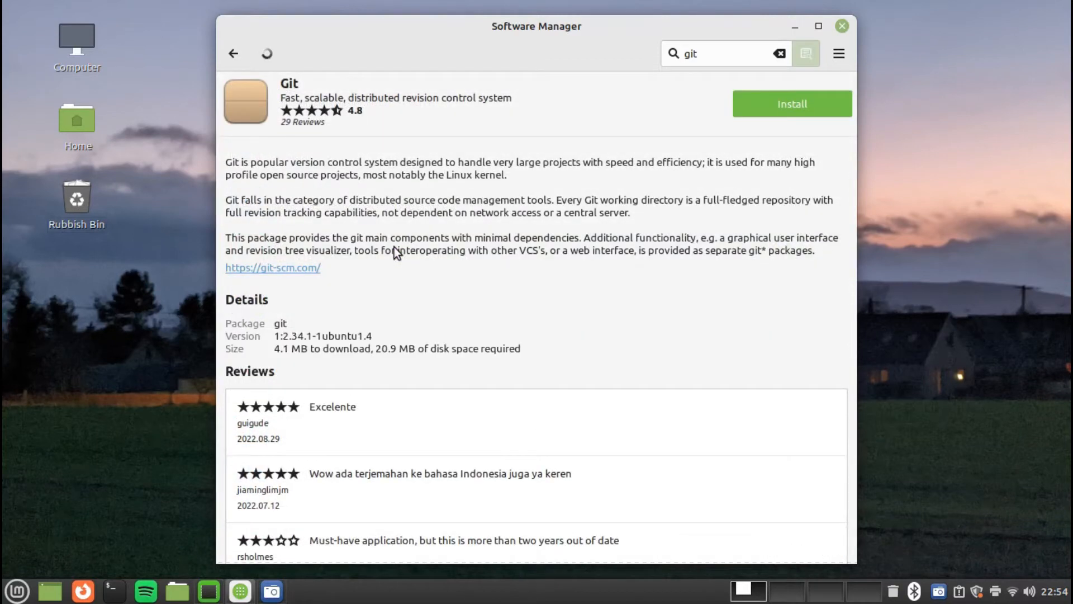
pyautogui.click(791, 103)
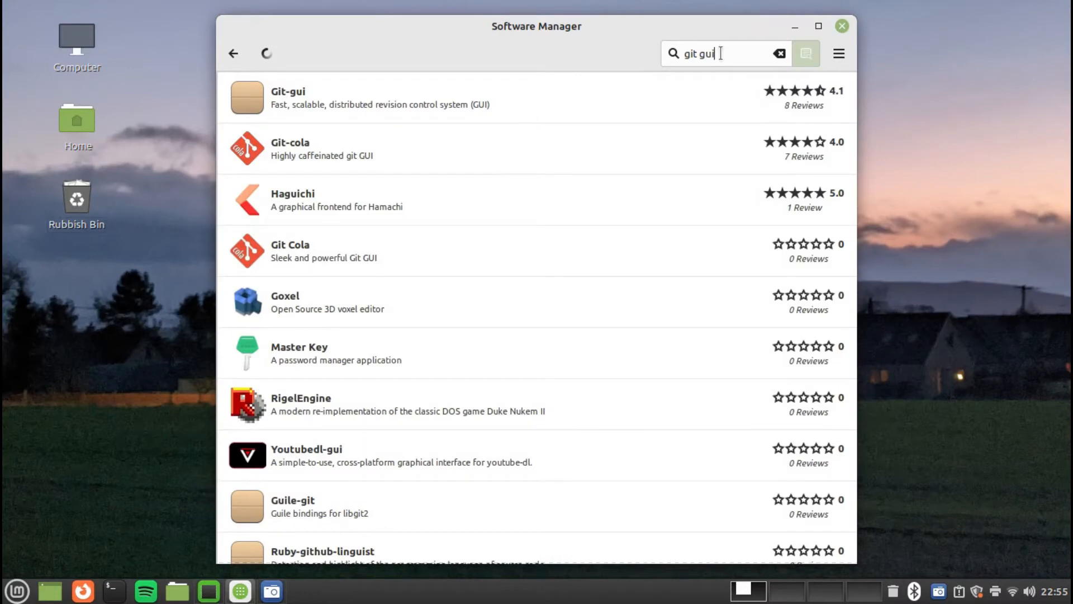
pyautogui.moveTo(399, 165)
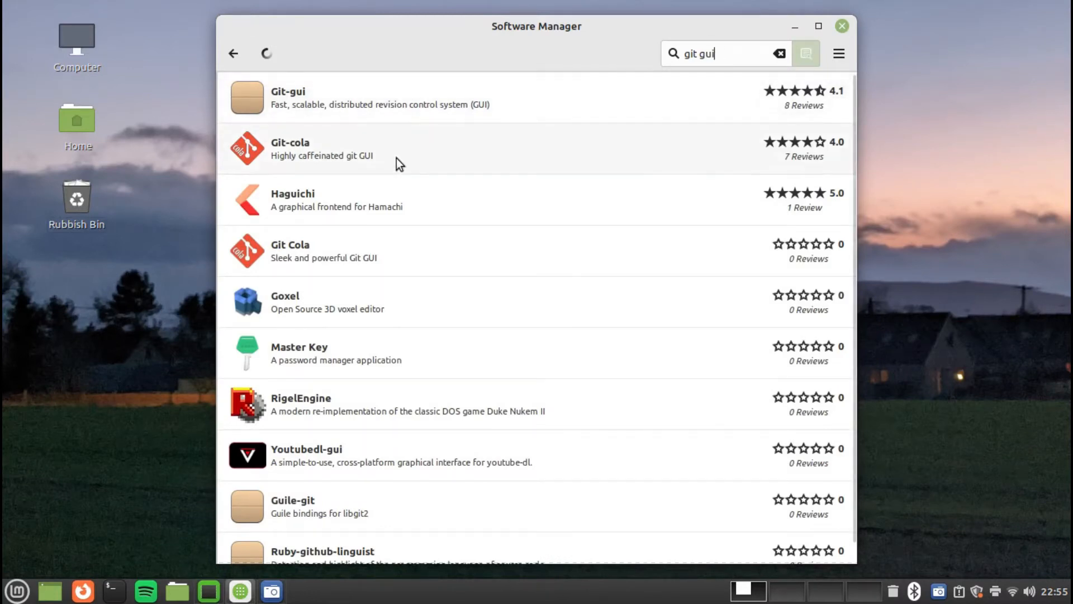
# Step: Open the Git-cola entry from the git gui search results
pyautogui.click(841, 26)
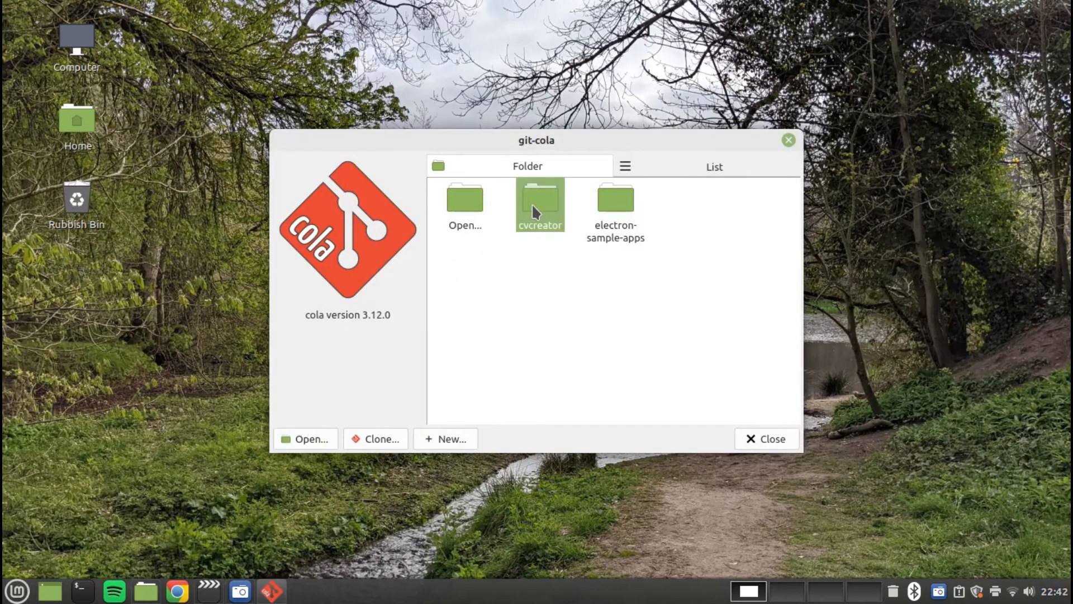
# Step: Open the cvcreator repository and view the 'Added markdown readme' and 'don't want this here' commits
pyautogui.doubleClick(540, 199)
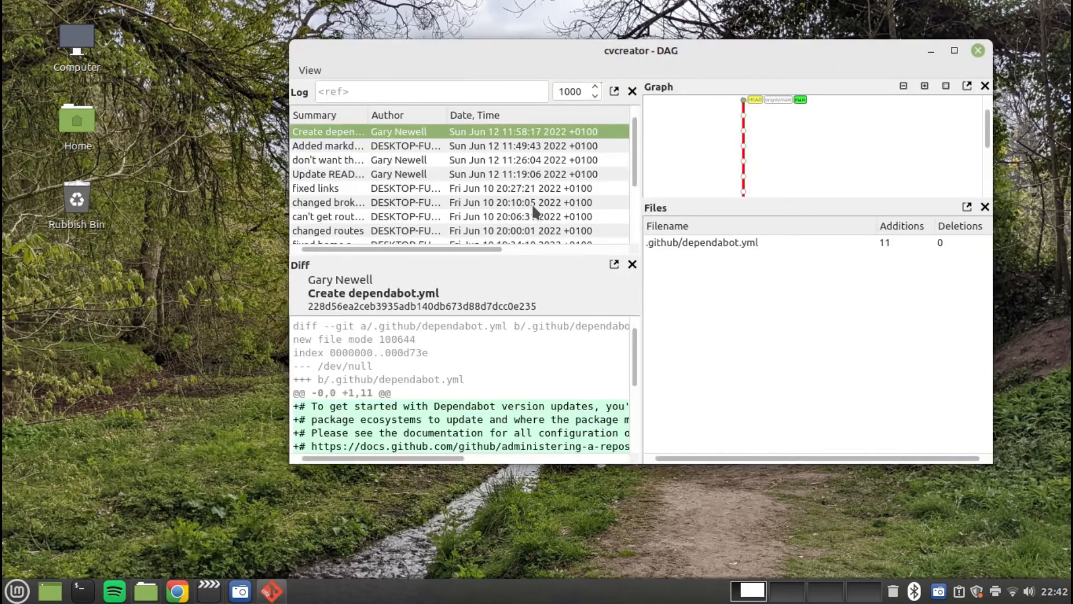
pyautogui.click(327, 145)
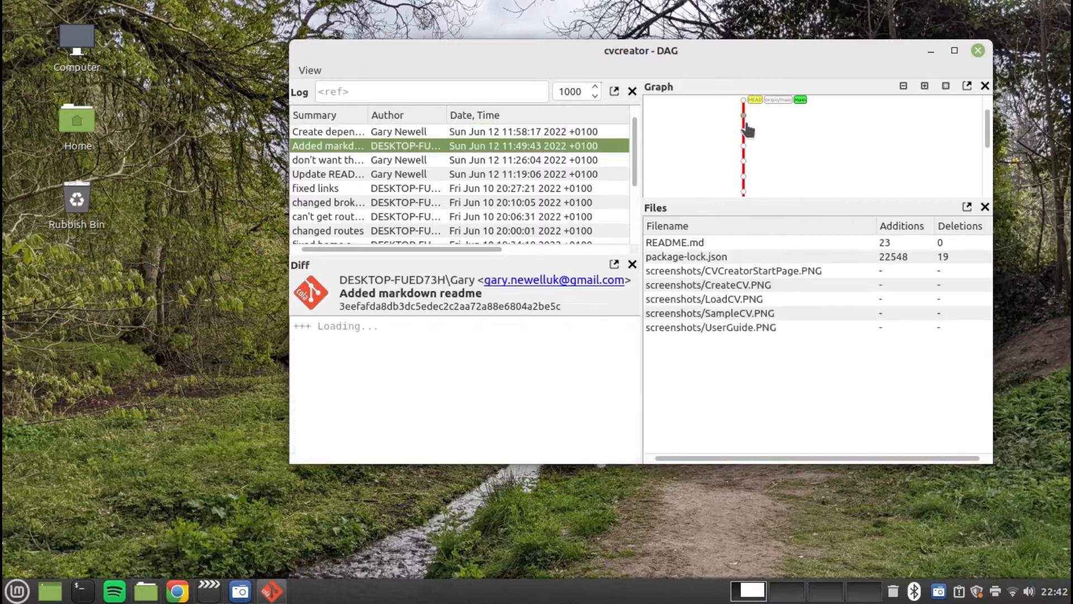
pyautogui.click(328, 160)
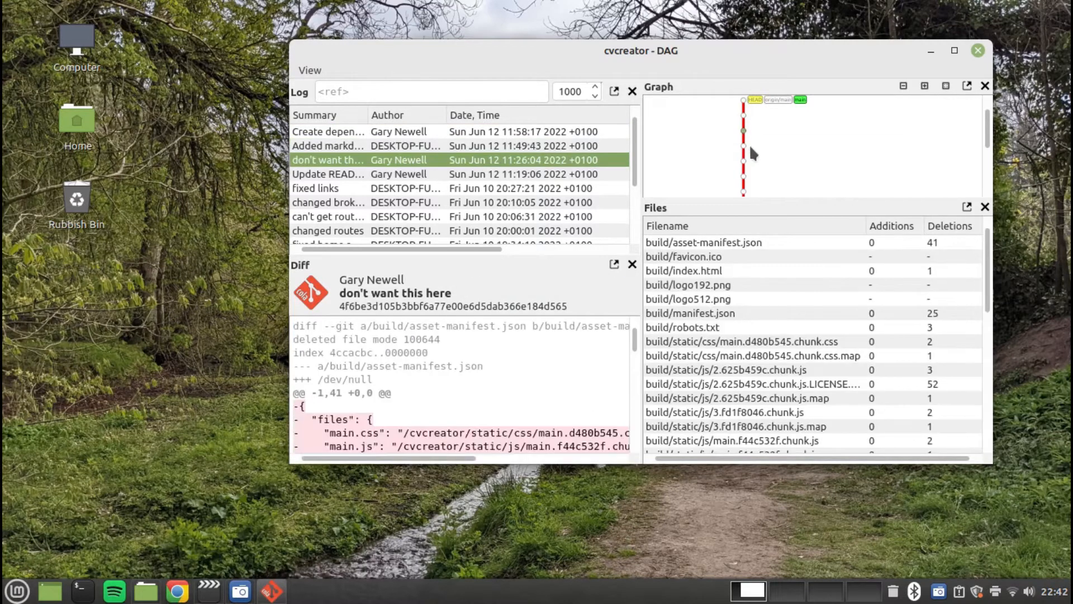
pyautogui.click(328, 173)
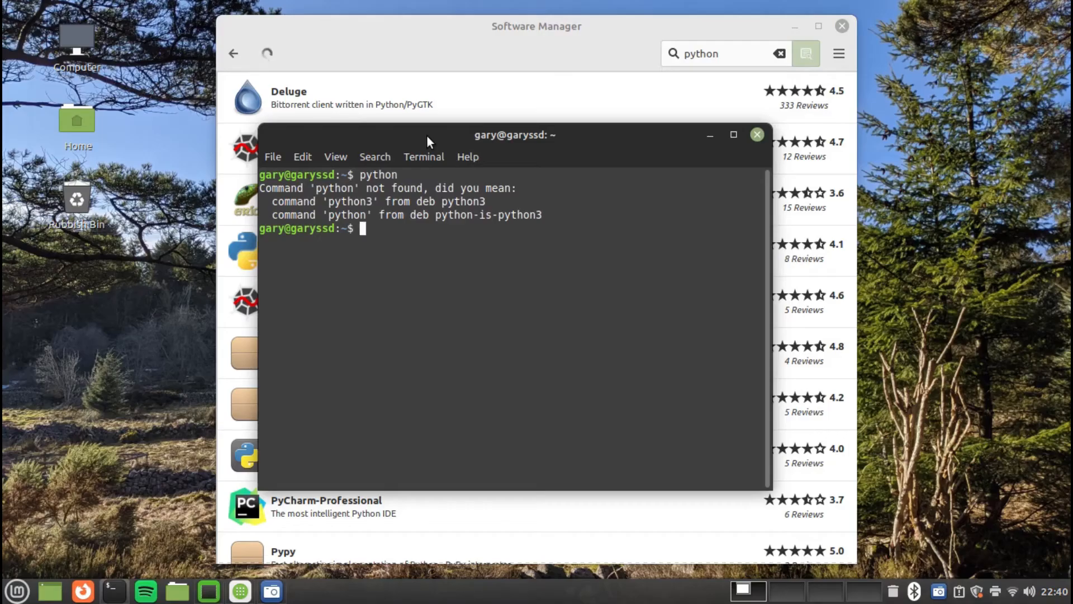
# Step: Search python, approve Python3-pip's additional packages and open the PyCharm-Professional page
pyautogui.write('pyt')
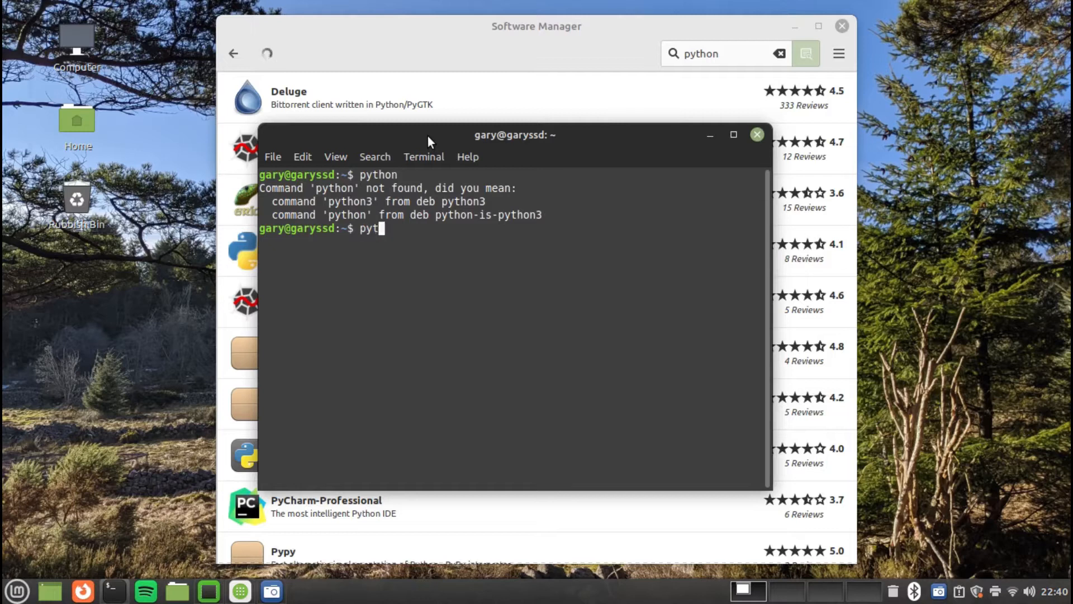
pyautogui.press('Return')
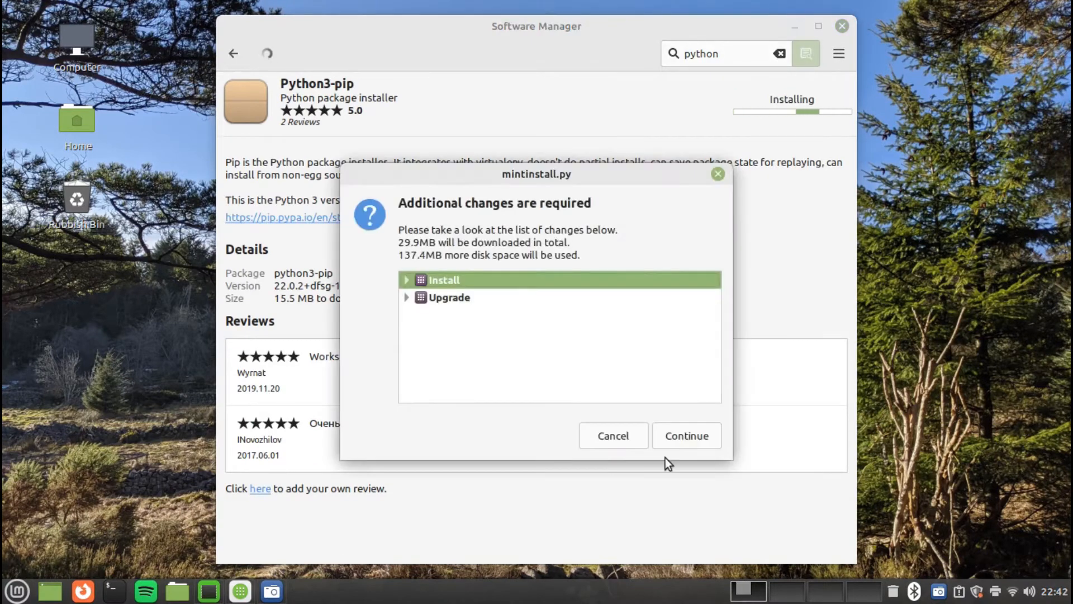
pyautogui.click(686, 435)
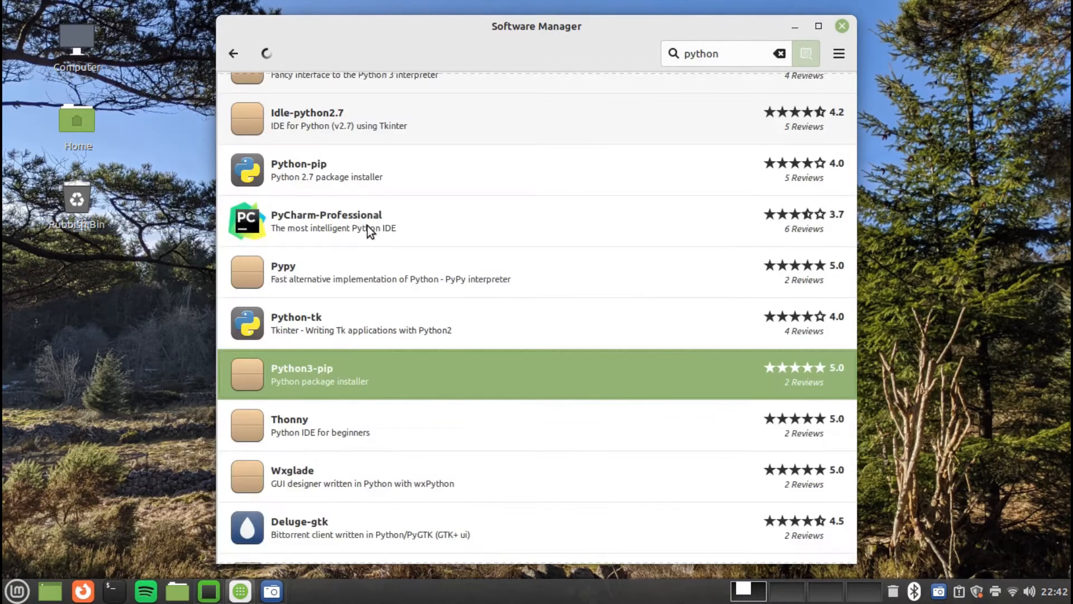
pyautogui.click(326, 215)
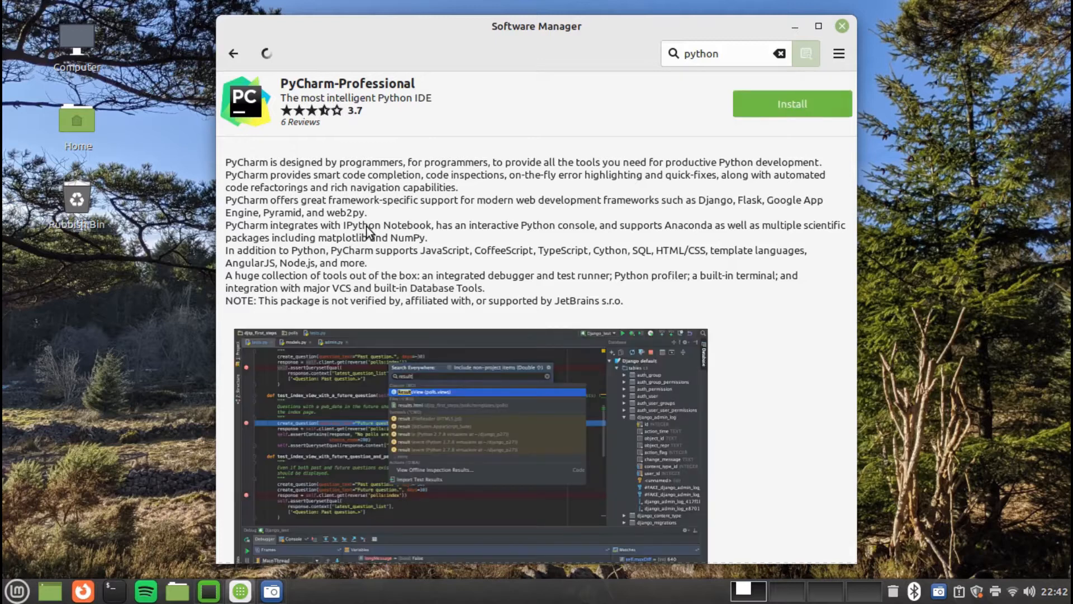
# Step: Install PyCharm-Professional with its extra Flatpak SDK, then search for java
pyautogui.click(792, 102)
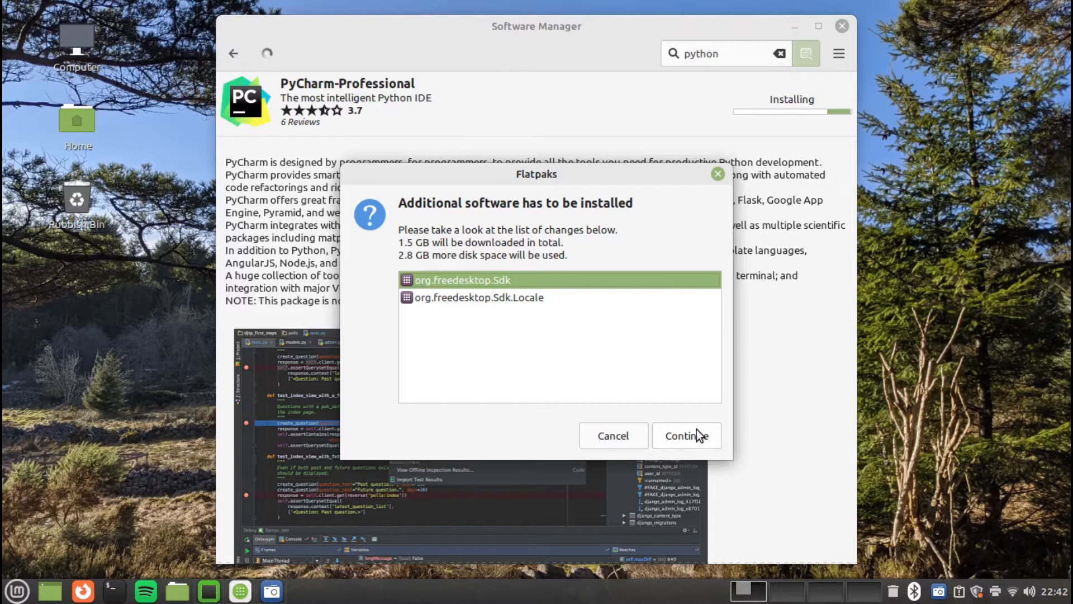
pyautogui.click(685, 435)
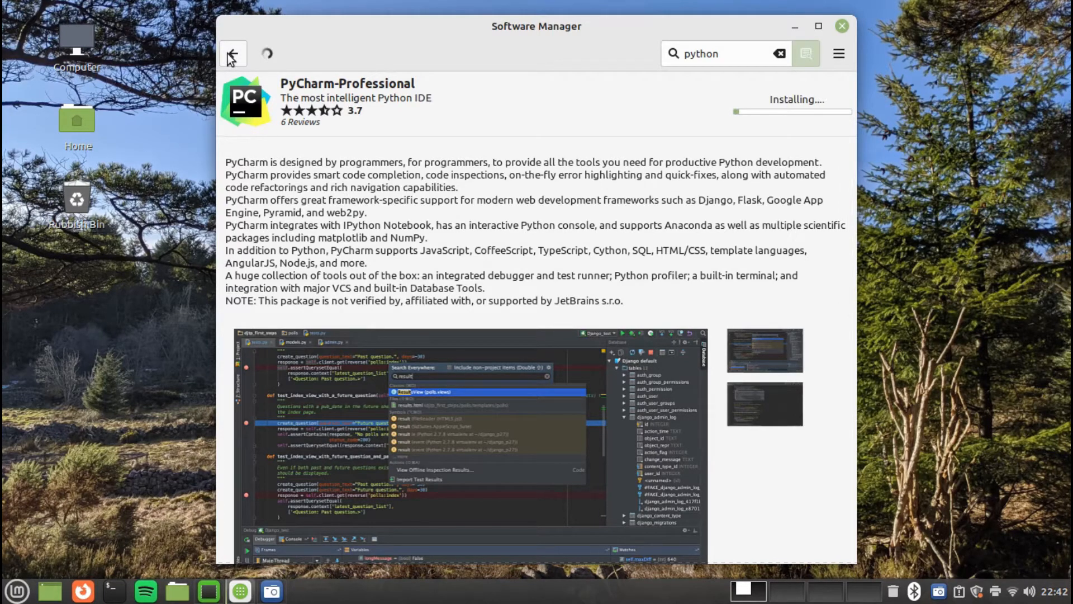
pyautogui.click(233, 53)
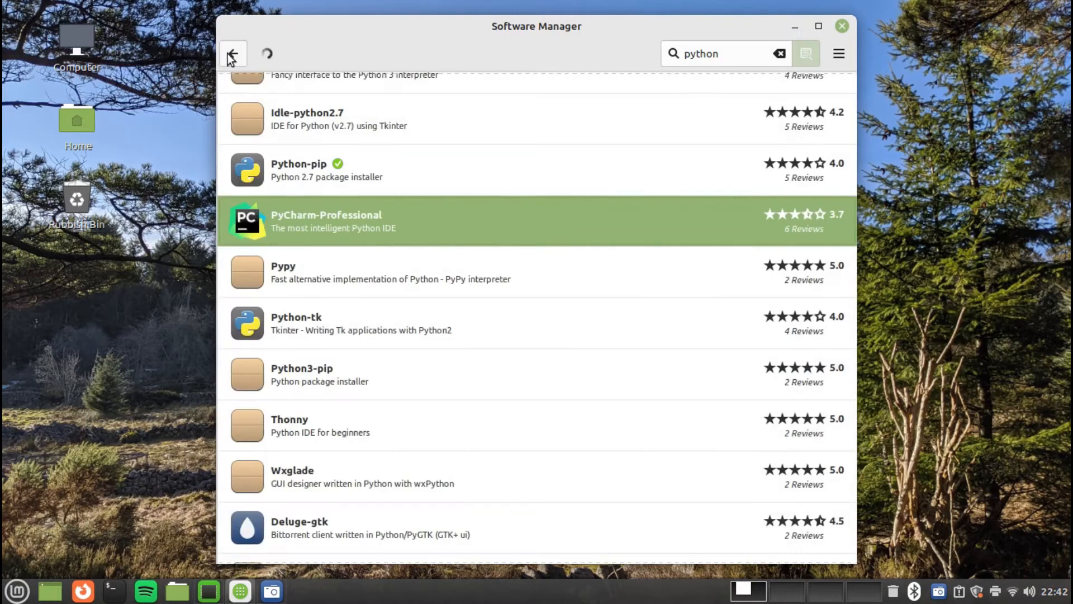
pyautogui.write('java')
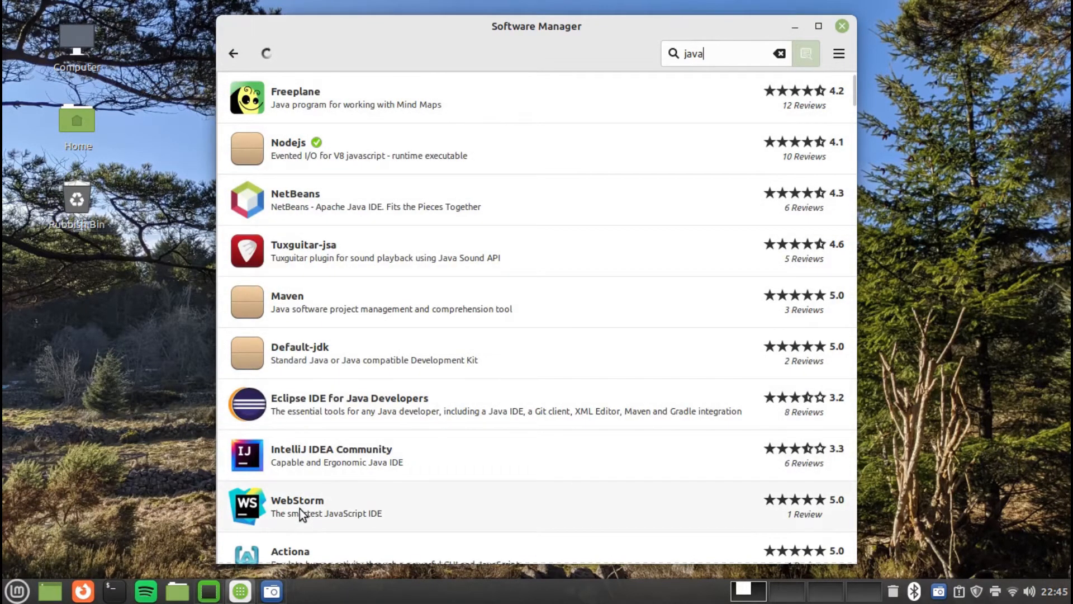
pyautogui.moveTo(322, 455)
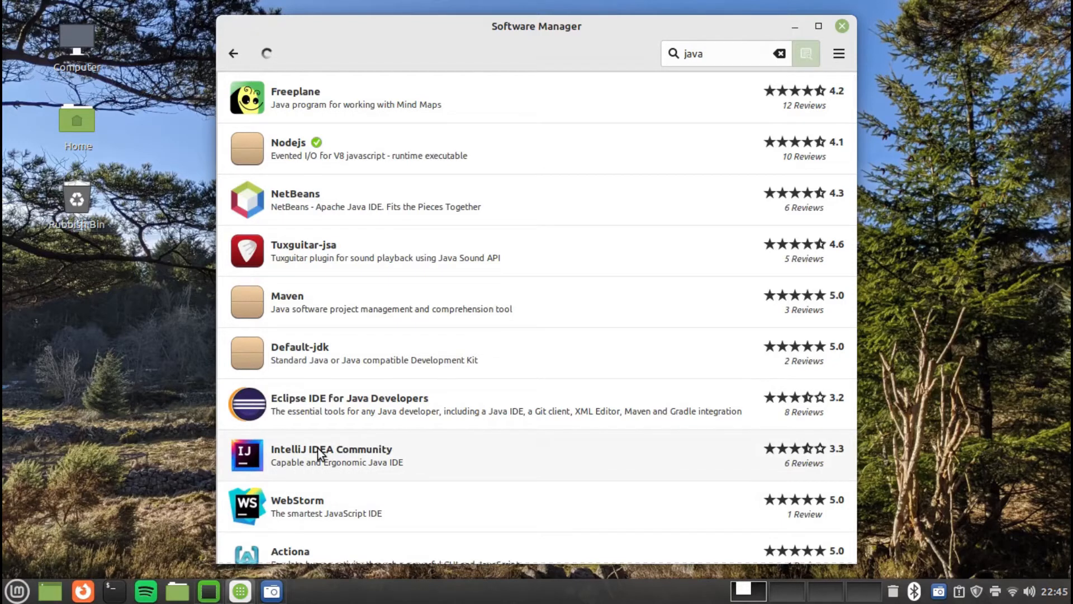
# Step: View the IntelliJ IDEA Community entry, then search for mysql
pyautogui.click(331, 455)
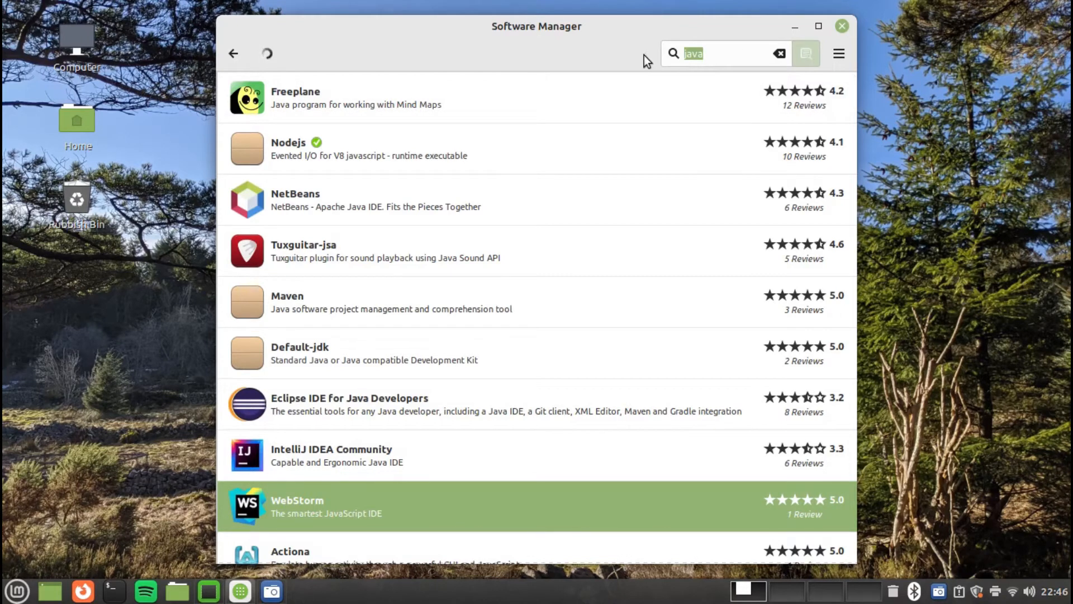
pyautogui.write('mysql')
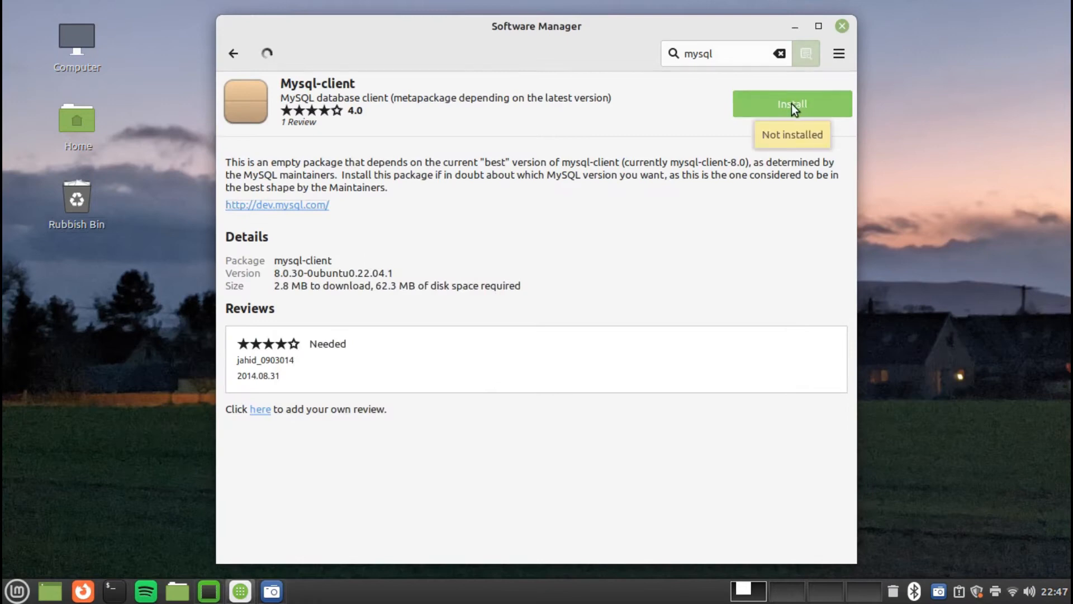
# Step: Search mariadb and install Mariadb-server, then search for sql server
pyautogui.write('mariadb')
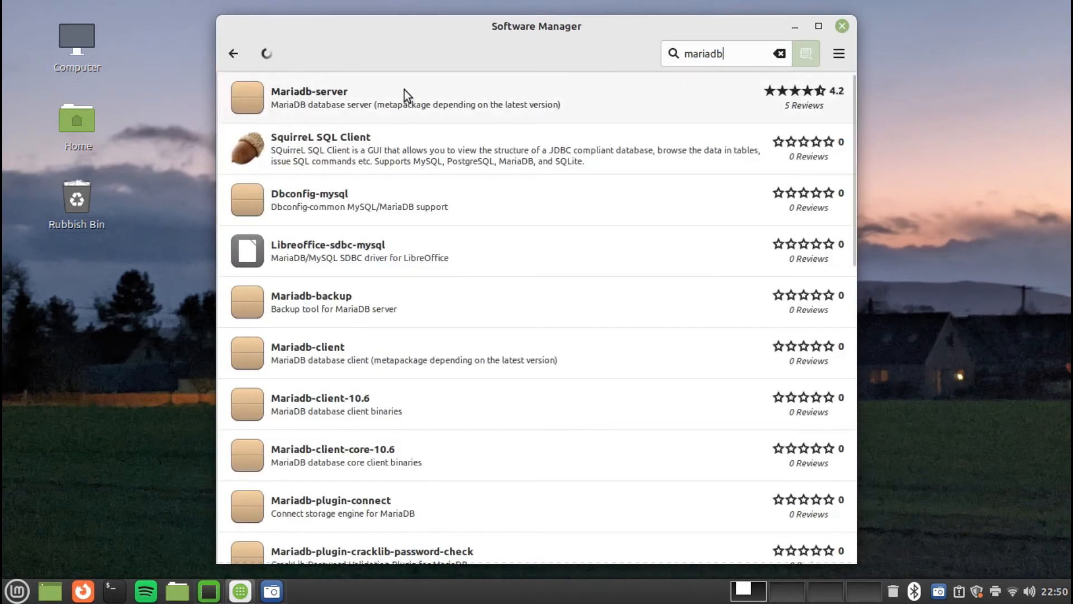
pyautogui.click(310, 97)
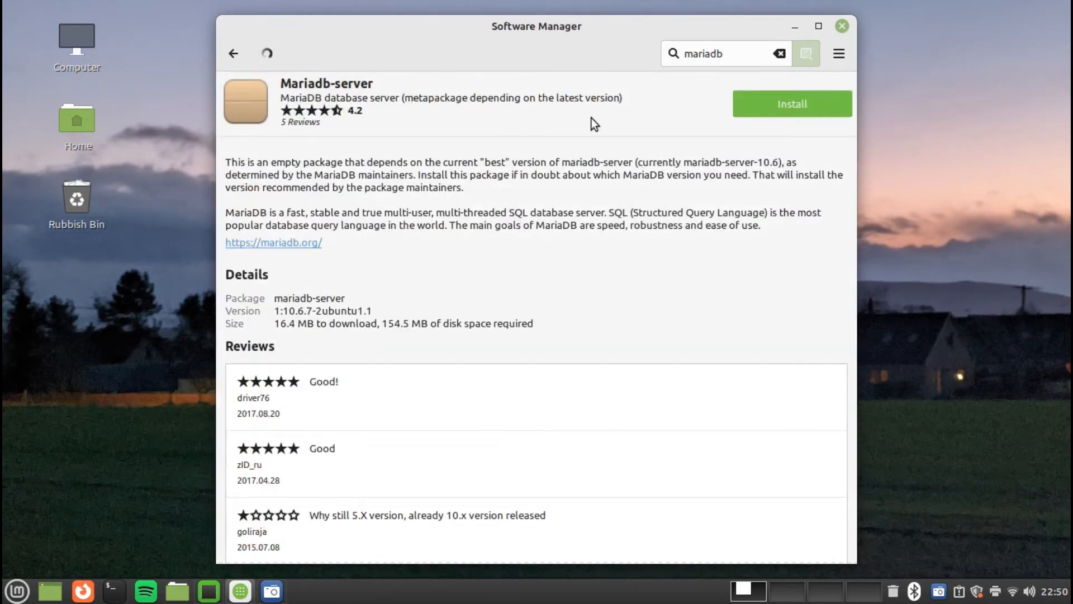
pyautogui.click(791, 103)
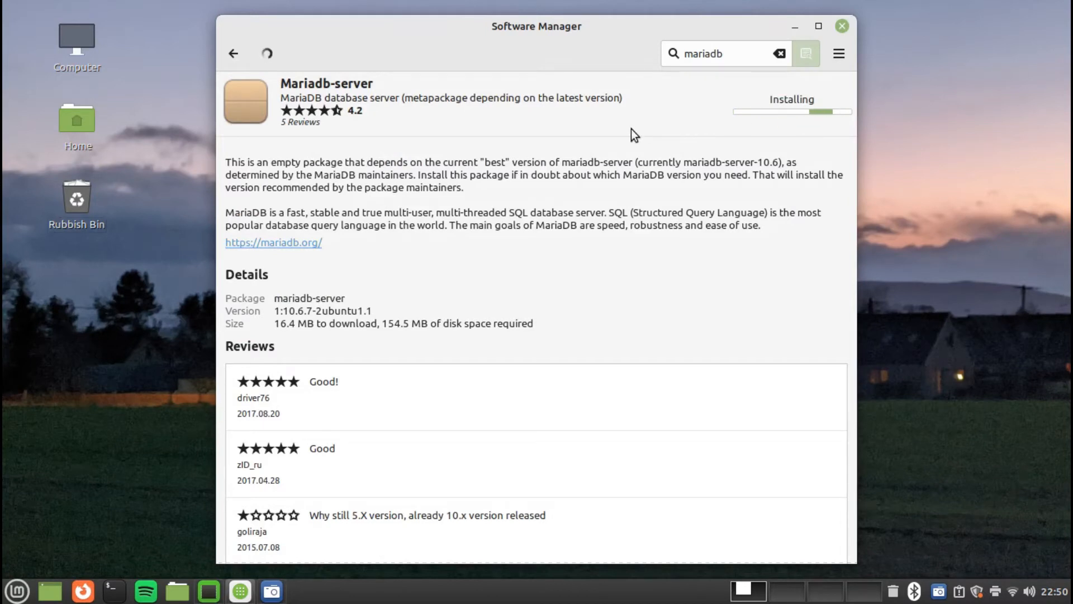
pyautogui.write('sql server')
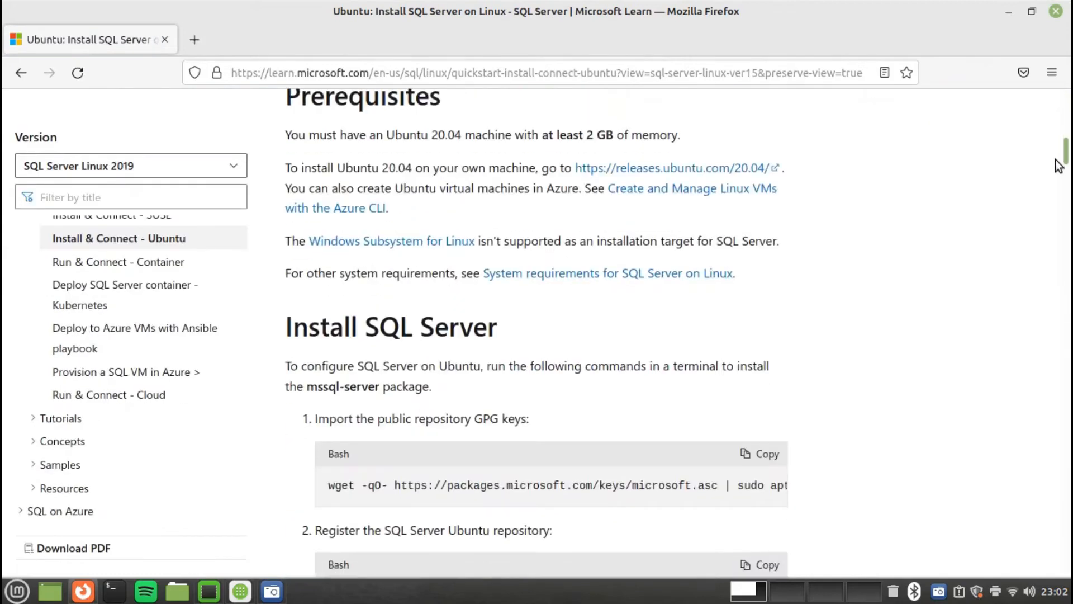
# Step: Scroll the Microsoft Learn SQL Server on Linux guide down to the command-line tools section
pyautogui.scroll(-3)
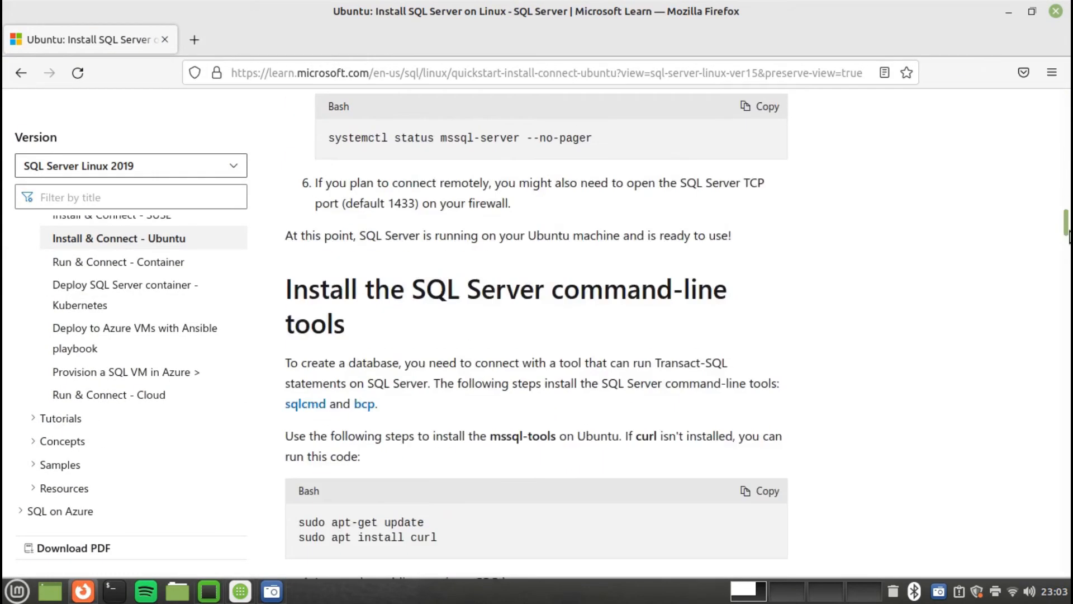
pyautogui.scroll(-3)
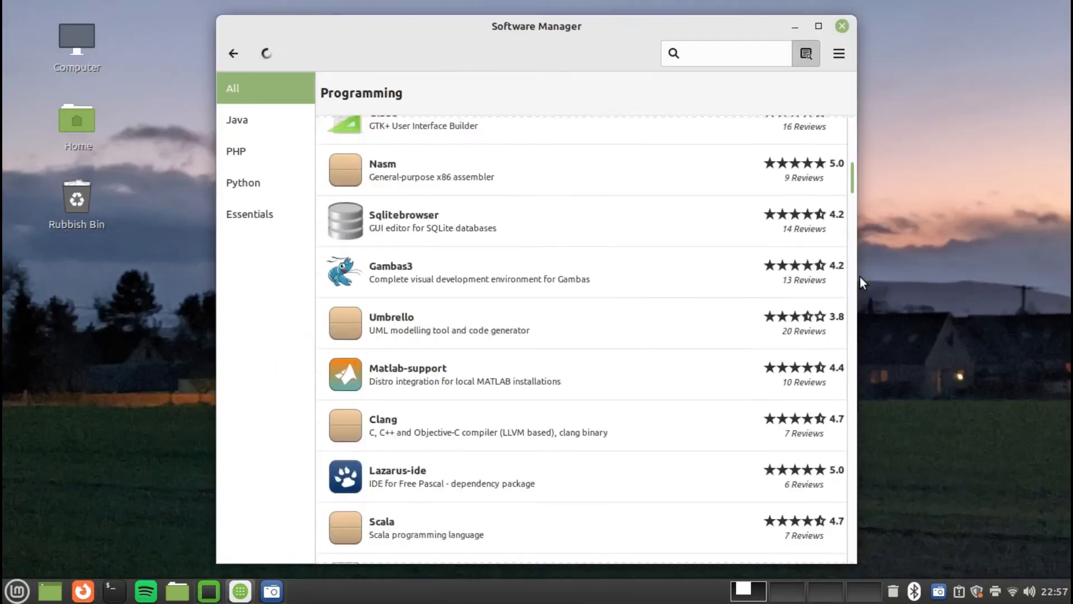
# Step: Scroll the Programming category and open the Gambas3 details page
pyautogui.scroll(-3)
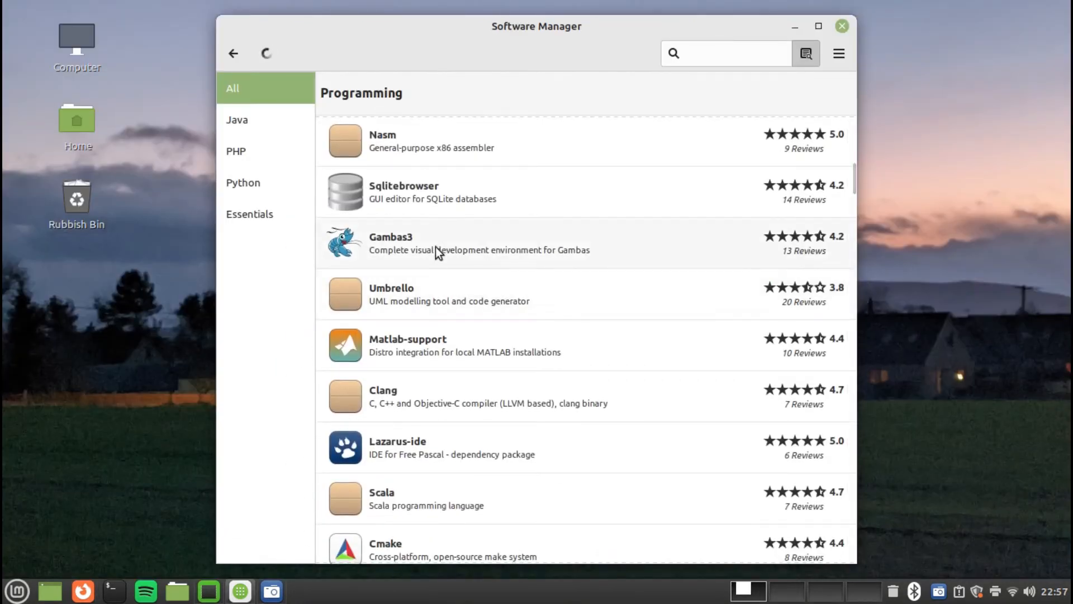
pyautogui.moveTo(438, 243)
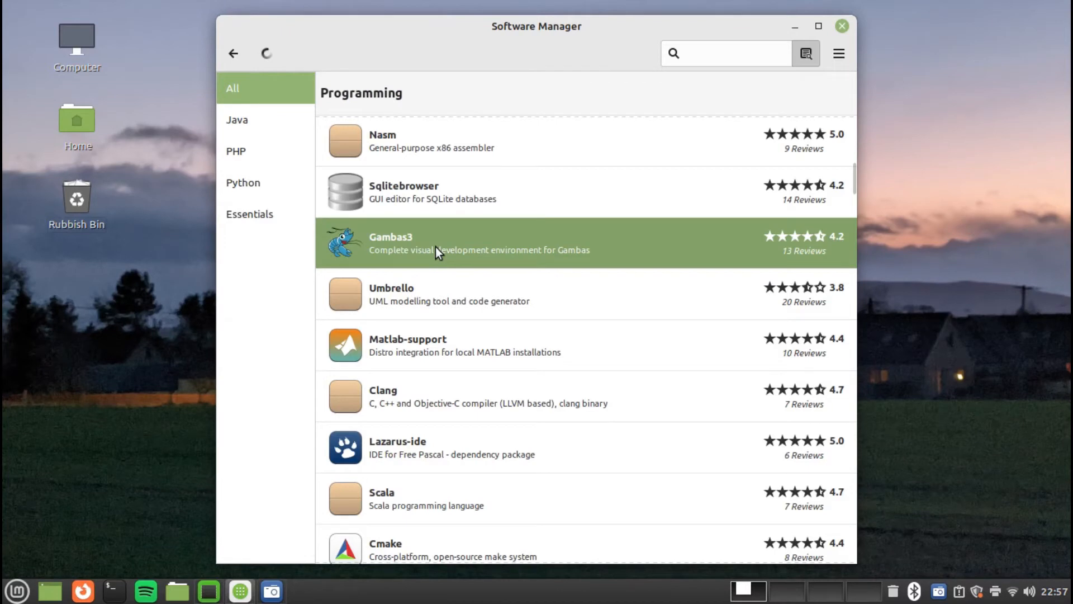
pyautogui.click(479, 242)
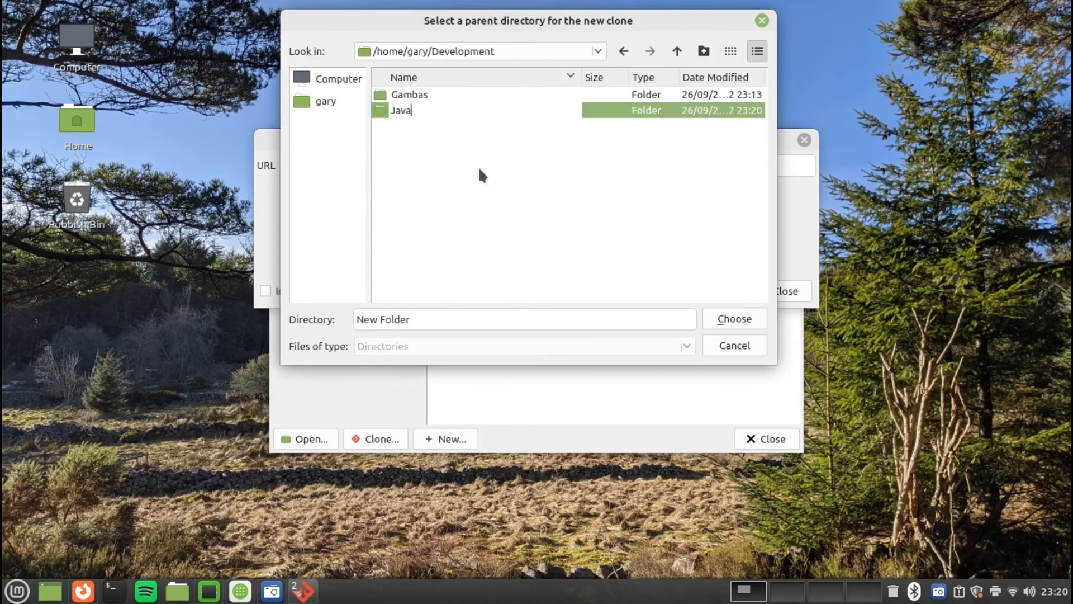
# Step: Choose Development > JavaScript > CVCreator as the parent directory for the new clone
pyautogui.doubleClick(410, 111)
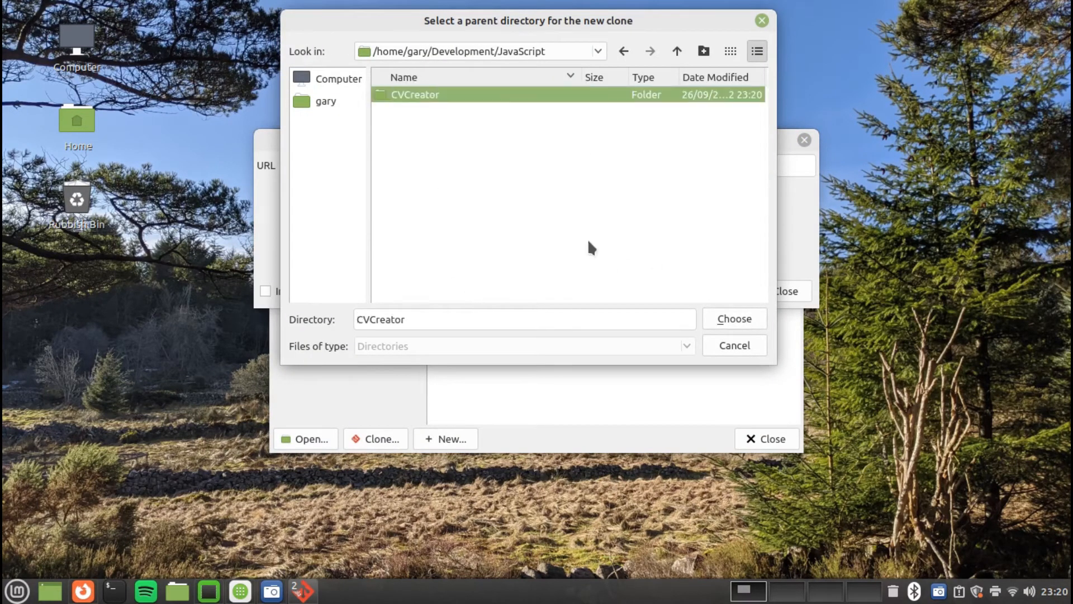
pyautogui.click(733, 319)
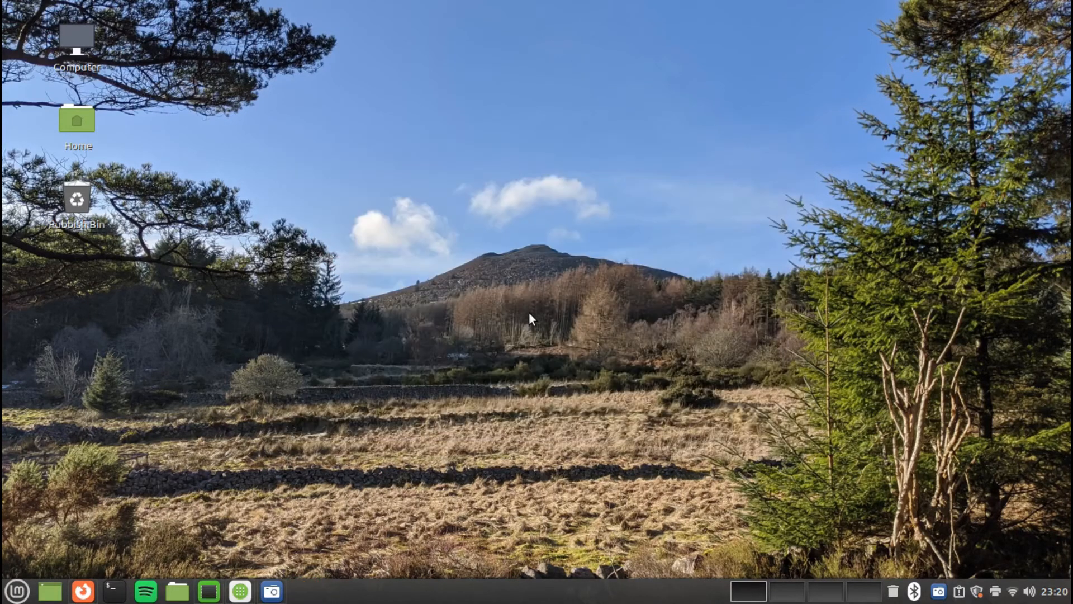
pyautogui.click(302, 590)
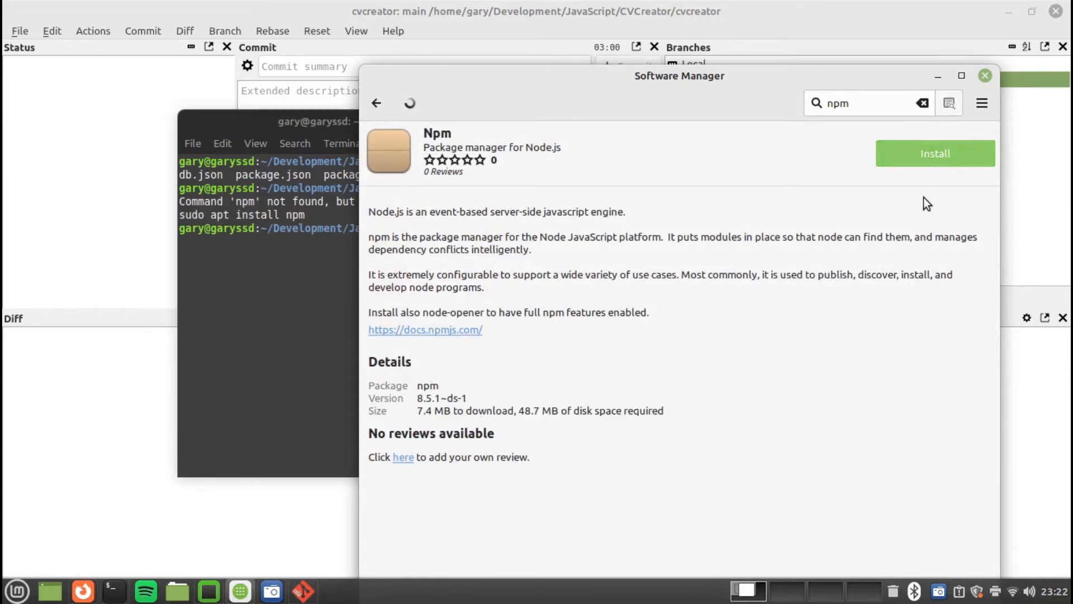
# Step: Install the Npm package from its Software Manager page
pyautogui.click(935, 153)
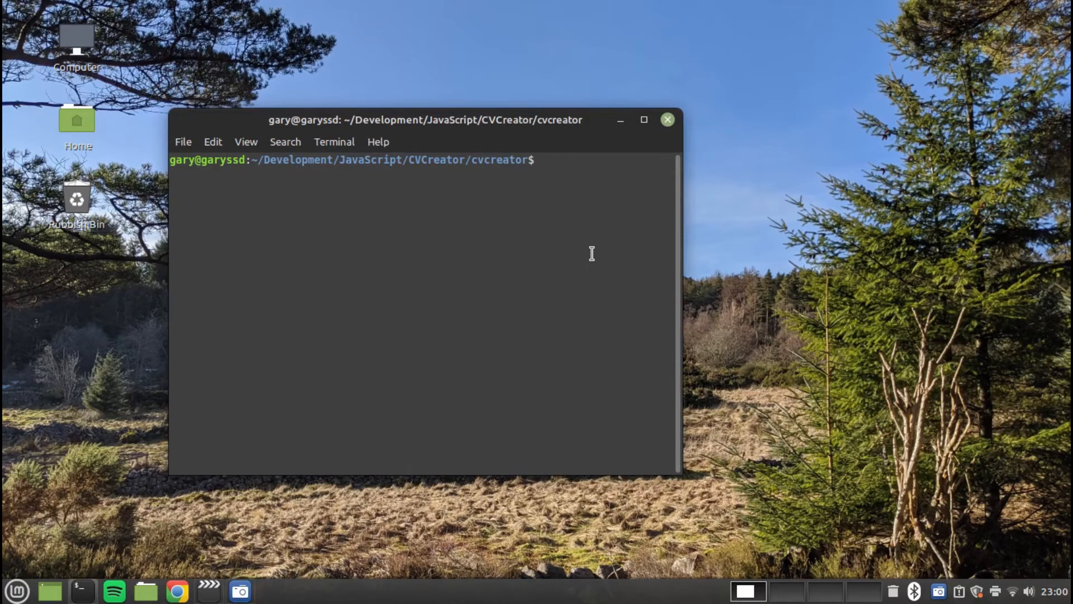
# Step: Open cvcreator in VS Code with 'code .' and launch the React app via Run Without Debugging
pyautogui.write('code .')
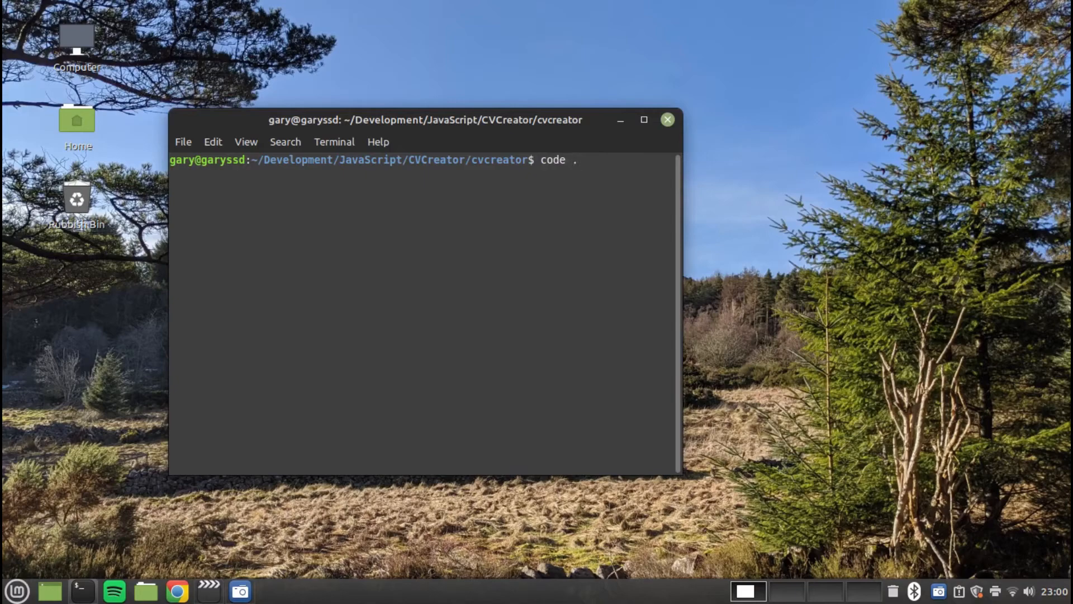
pyautogui.press('Return')
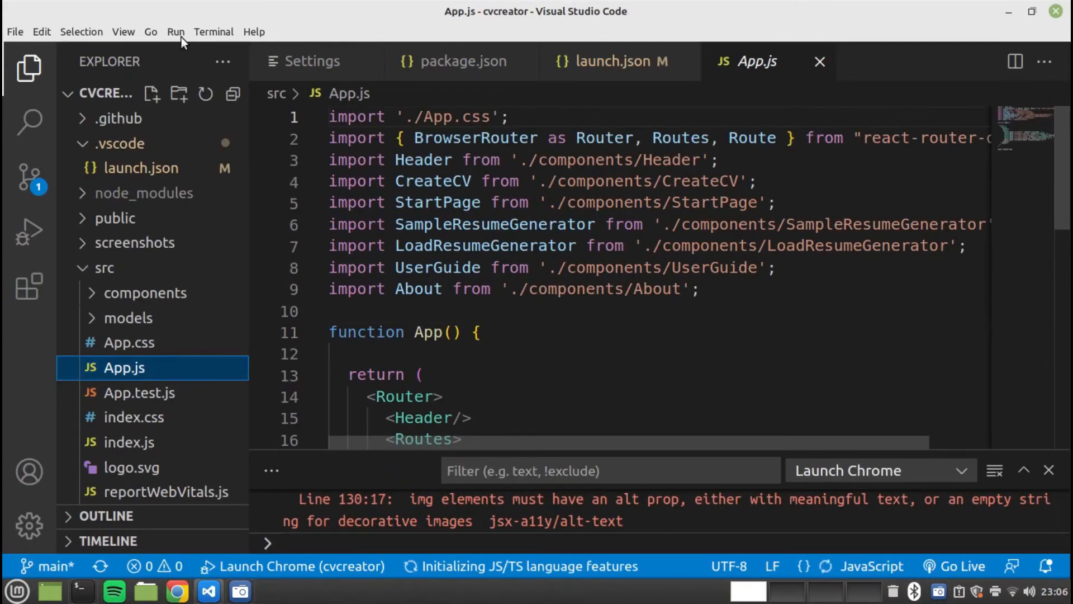
pyautogui.click(176, 31)
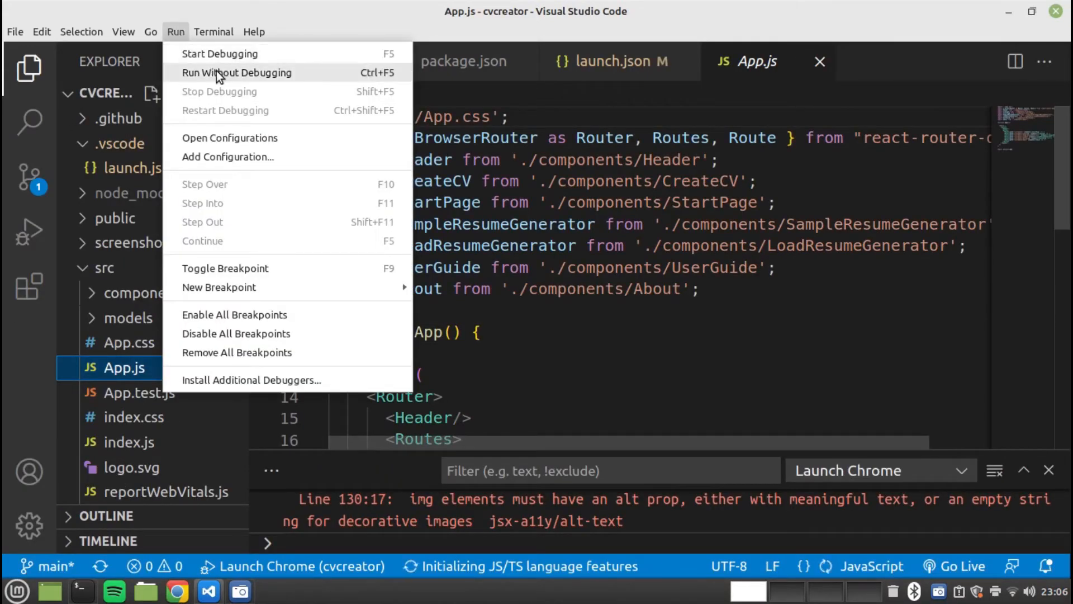
pyautogui.click(236, 72)
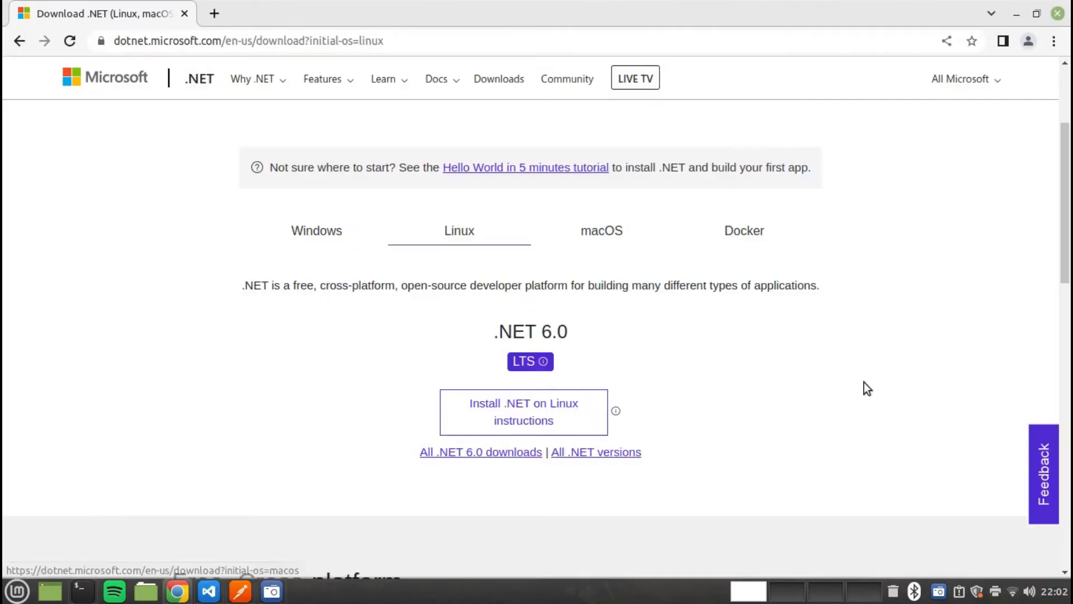
# Step: Navigate Microsoft's .NET on Linux docs to the Ubuntu 22.04 install steps
pyautogui.click(523, 411)
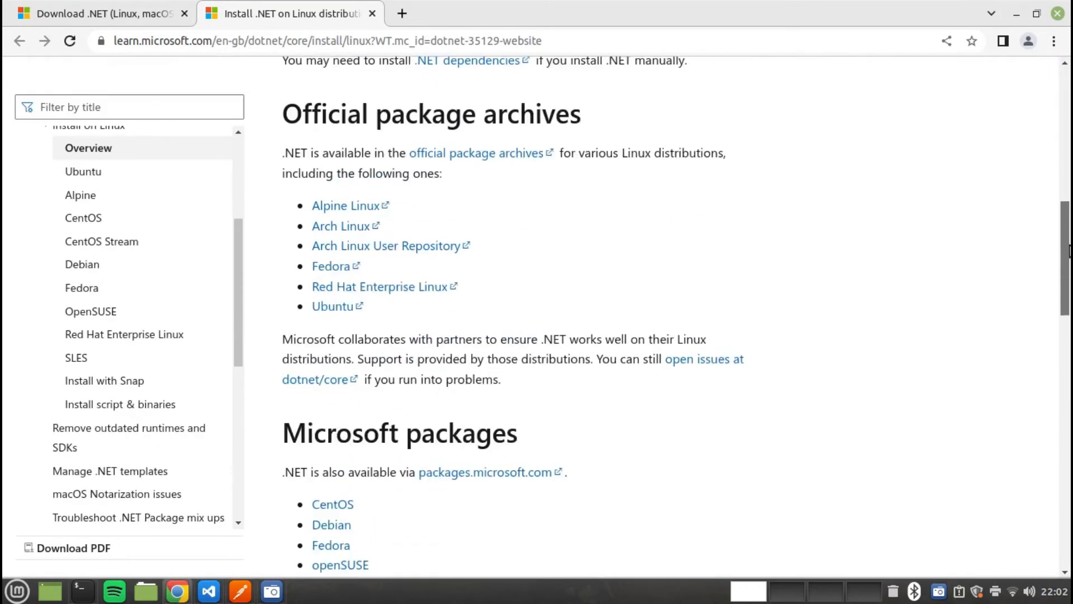
pyautogui.click(82, 171)
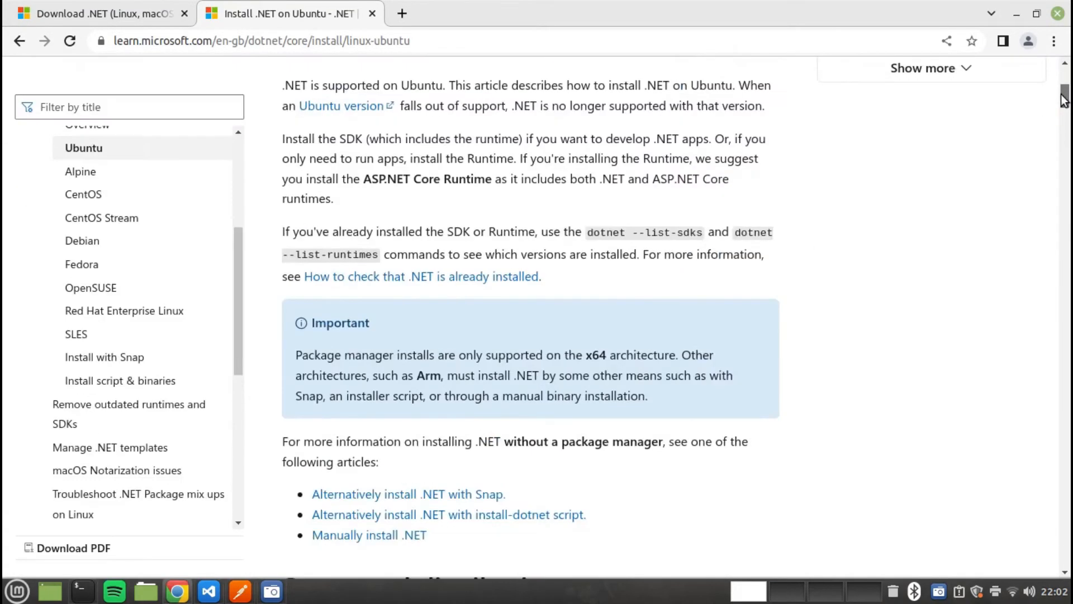
pyautogui.scroll(-3)
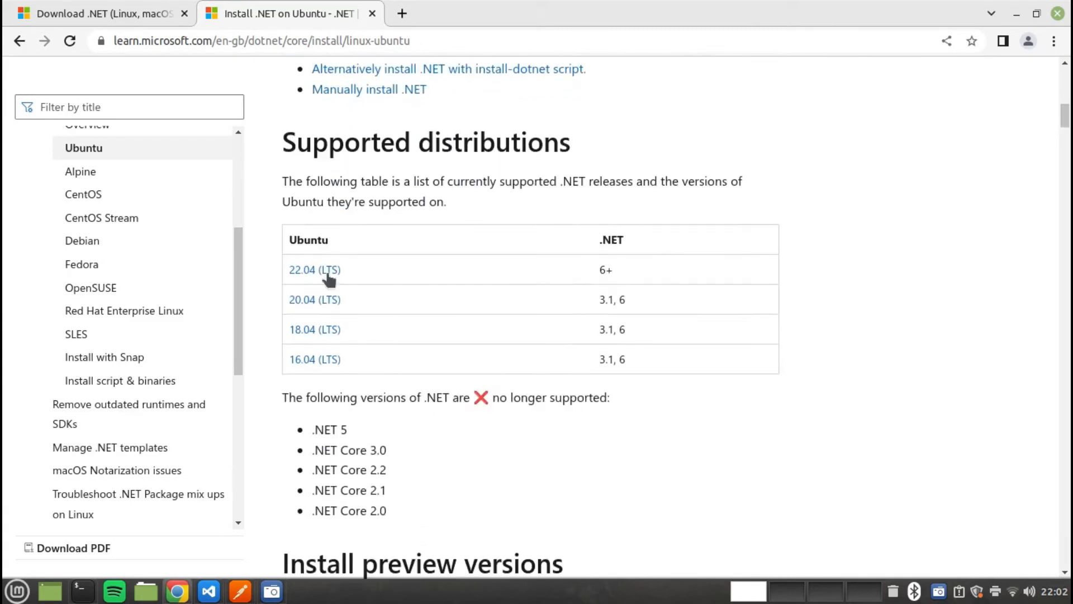
pyautogui.click(314, 269)
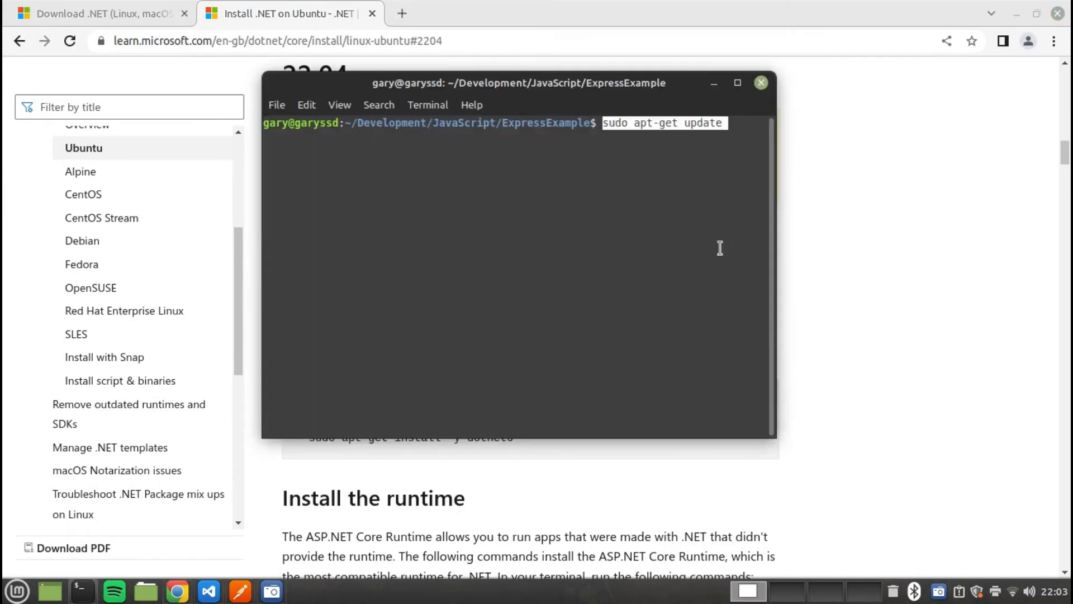
# Step: Run sudo apt-get update, then enter sudo apt-get install -y dotnet6 in the terminal
pyautogui.press('Return')
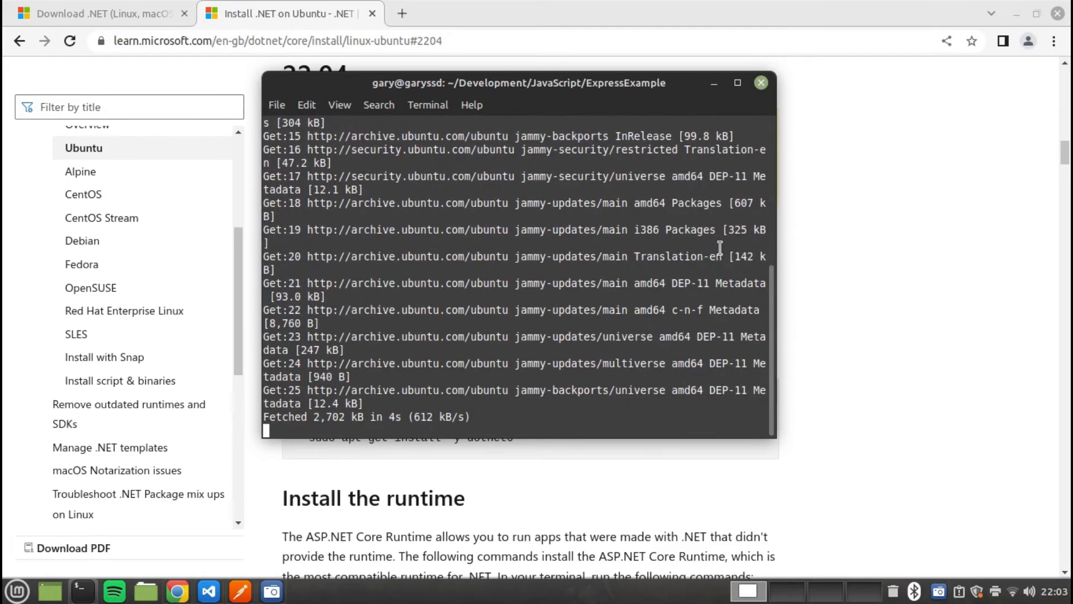
pyautogui.click(760, 81)
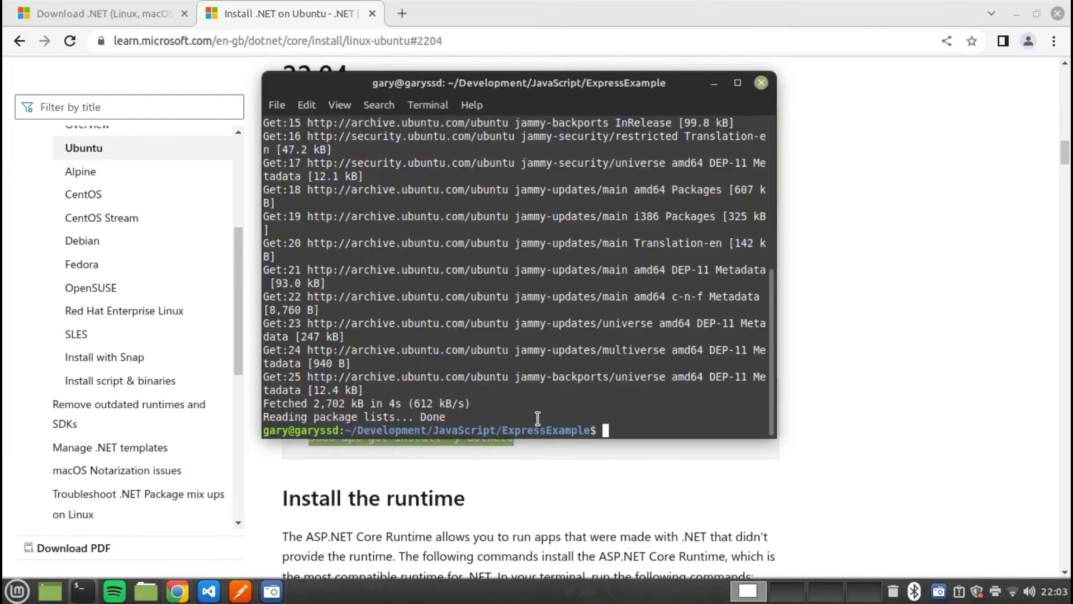
pyautogui.write('sudo apt-get install -y dotnet6')
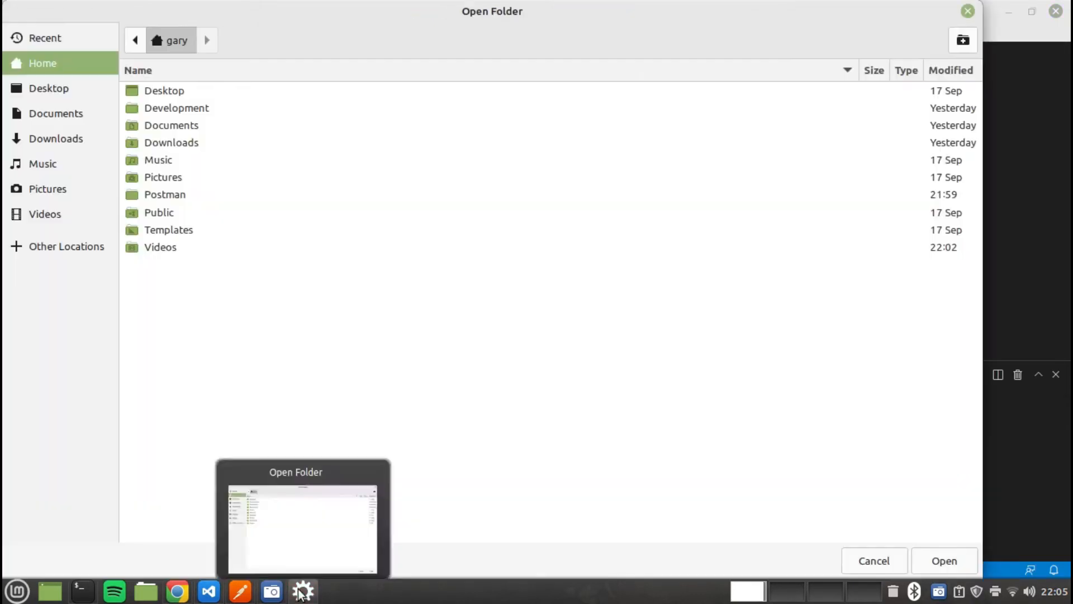
# Step: Create the WebAPIE project folder and install the C# extension in VS Code
pyautogui.write('WebAPIE')
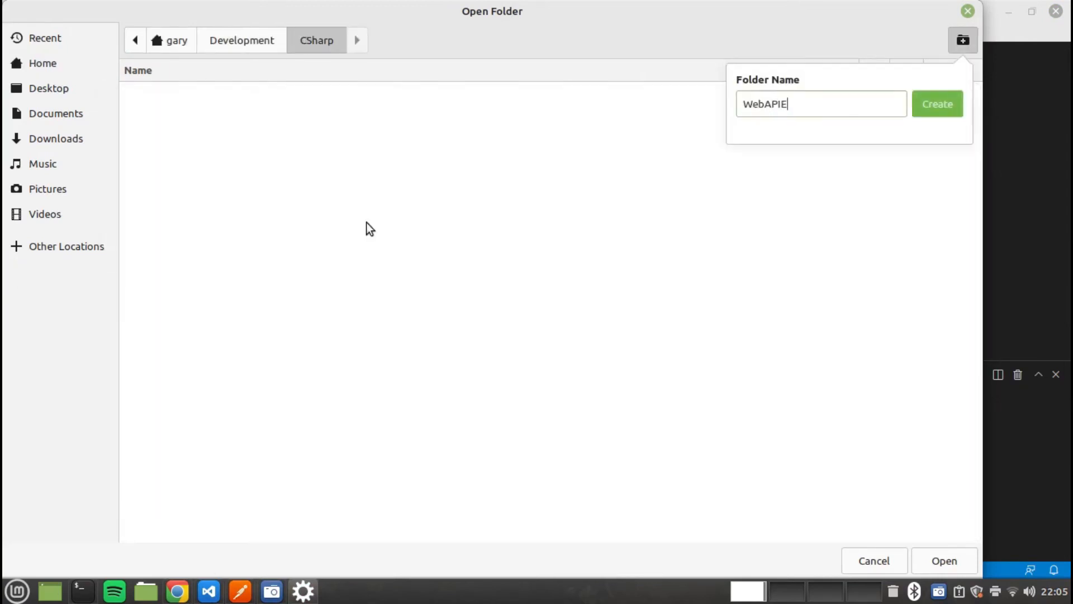
pyautogui.click(937, 104)
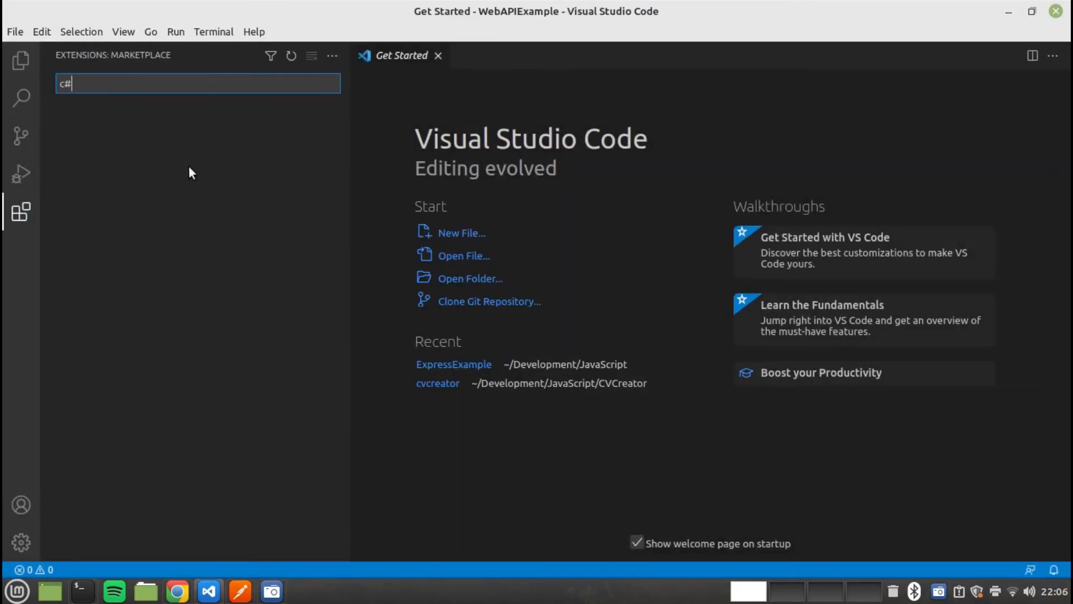
pyautogui.click(131, 411)
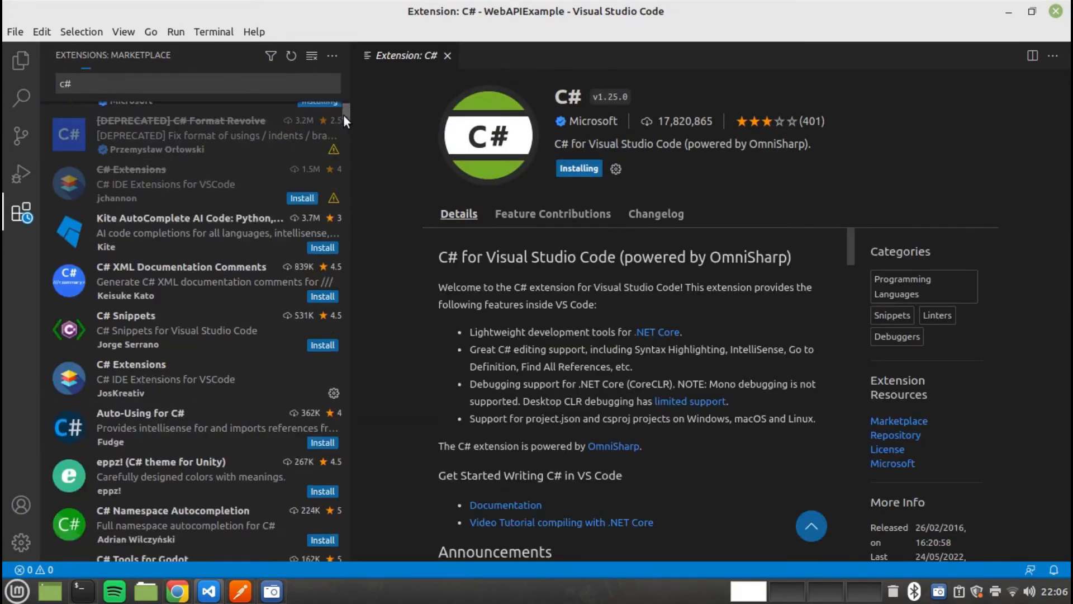
pyautogui.scroll(-3)
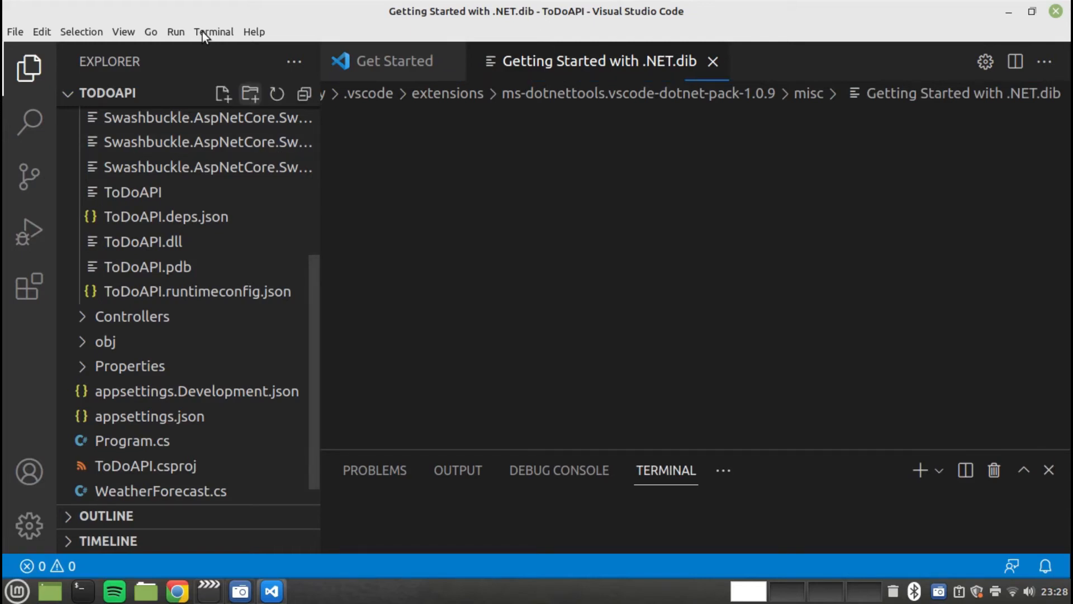
# Step: Run the ToDoAPI web API without debugging so its WeatherForecast JSON appears
pyautogui.click(176, 31)
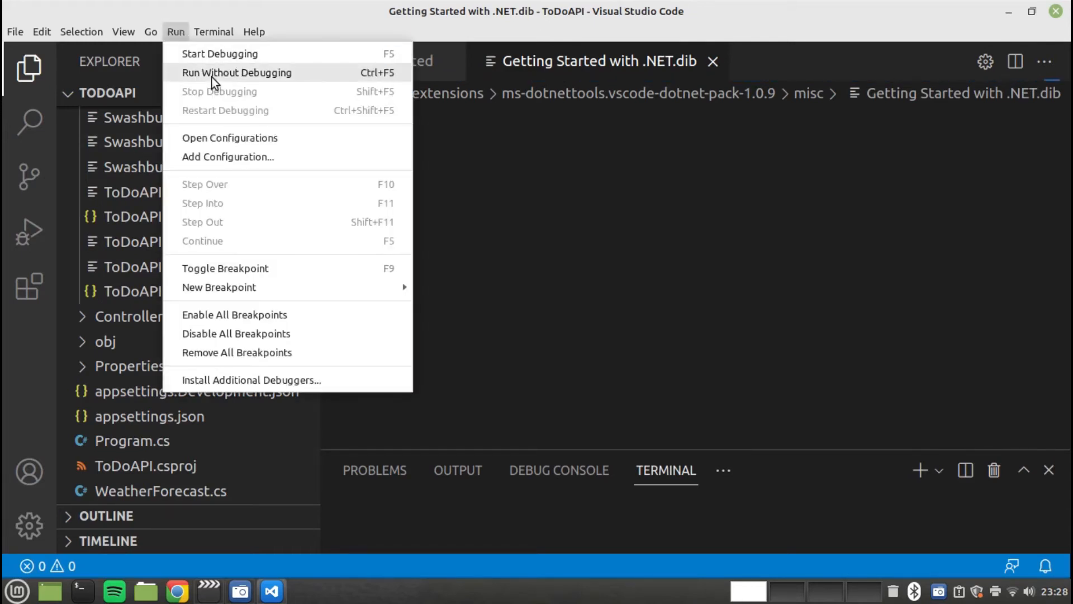
pyautogui.click(235, 73)
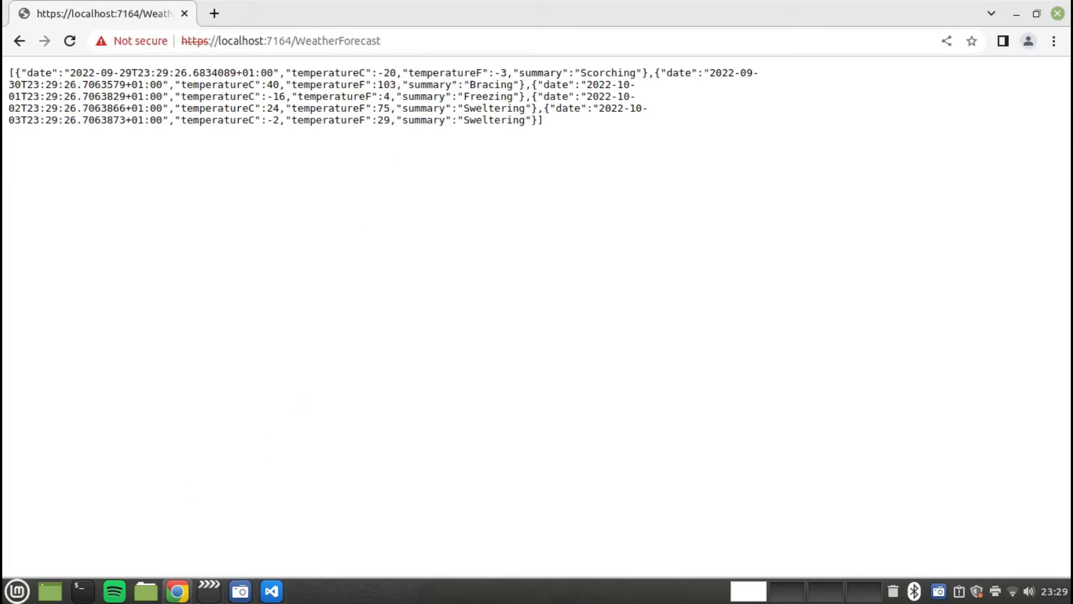
pyautogui.moveTo(463, 386)
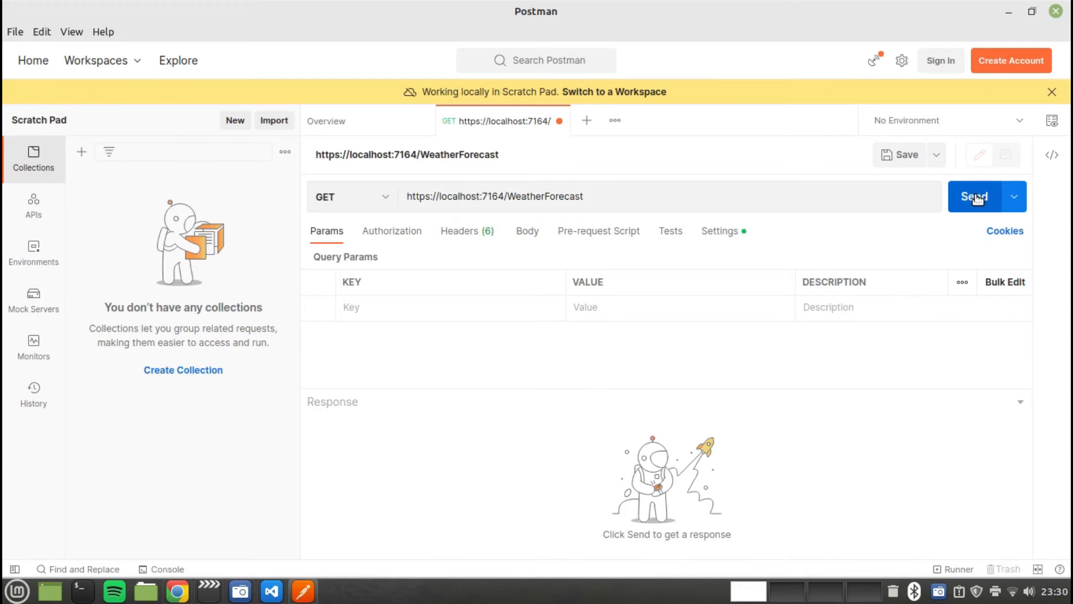
pyautogui.click(974, 197)
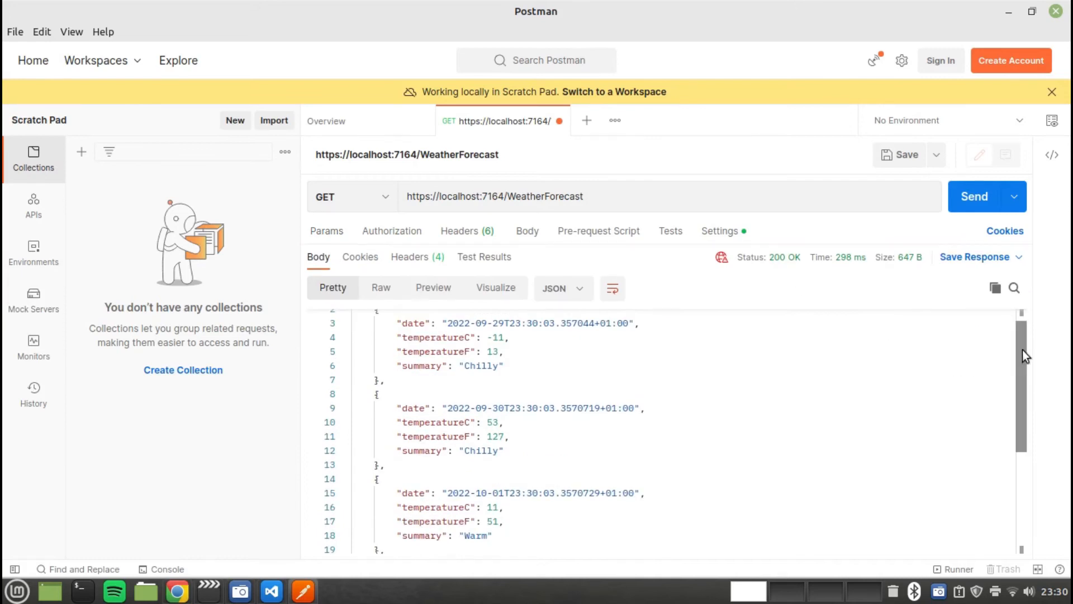
pyautogui.scroll(-3)
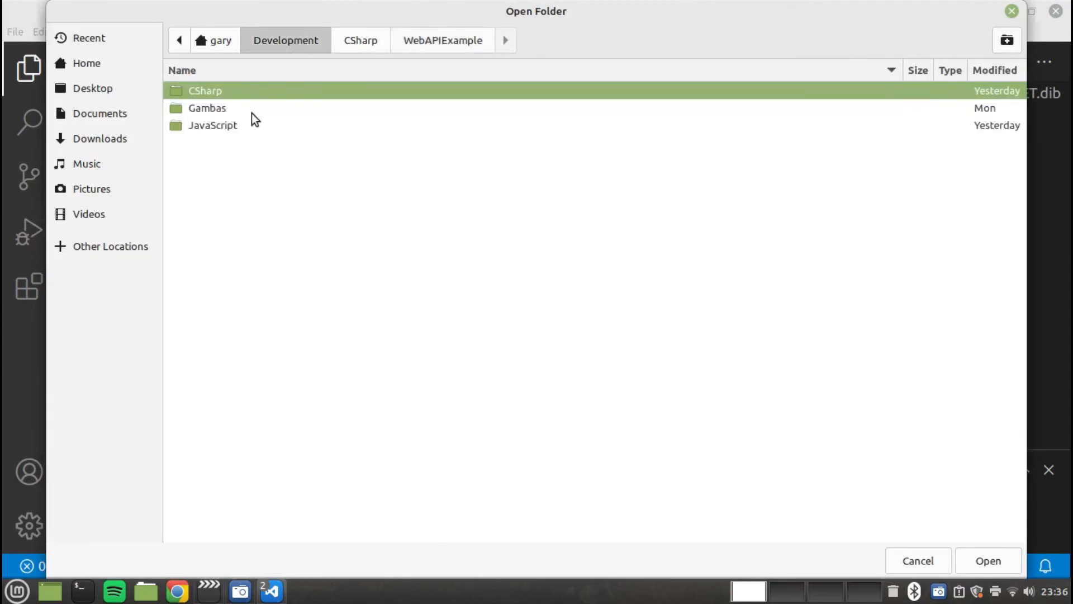
# Step: Open Development > JavaScript > ExpressExample as the VS Code project
pyautogui.doubleClick(213, 125)
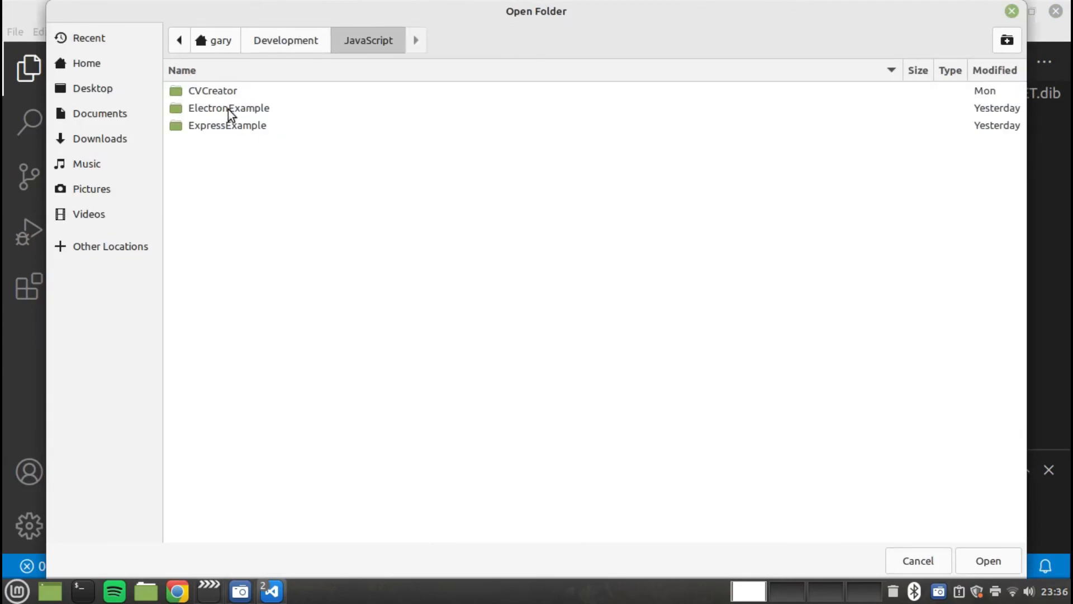
pyautogui.doubleClick(227, 126)
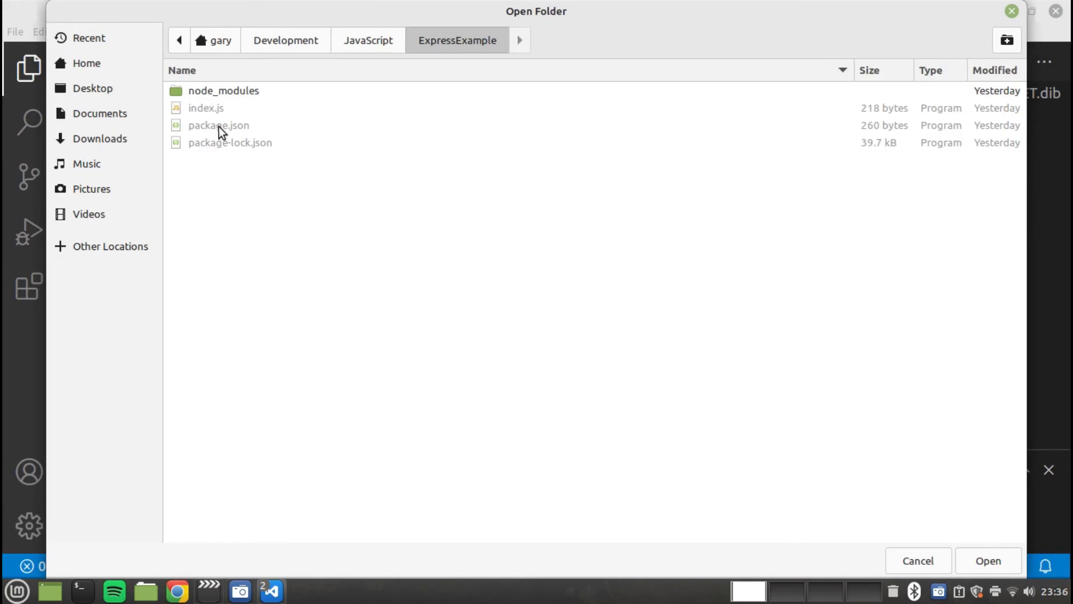
pyautogui.click(917, 560)
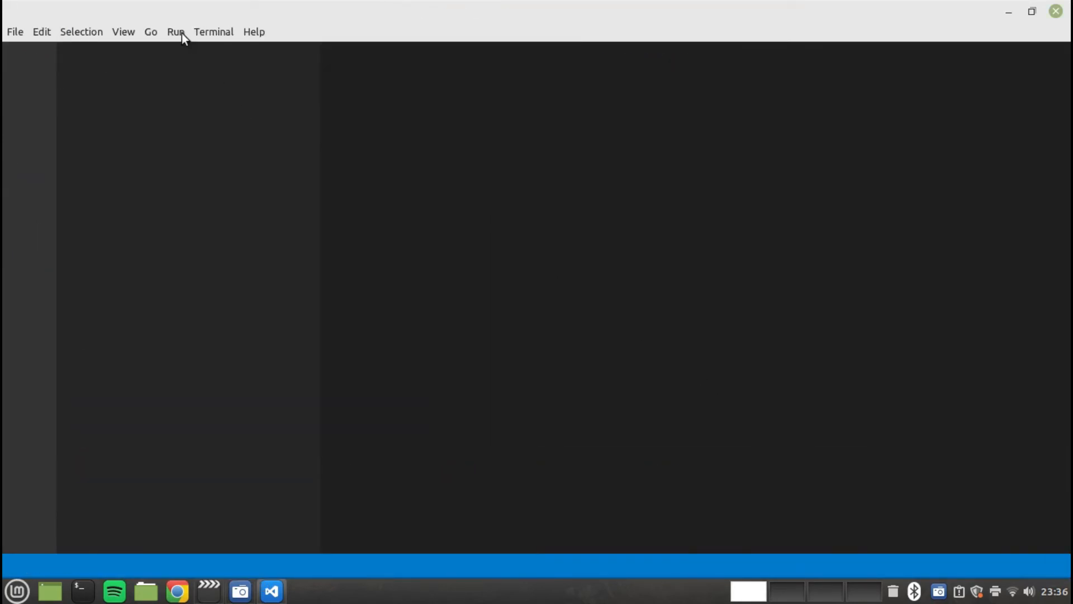
# Step: Start the Express server on port 3000 and launch Postman to test it
pyautogui.click(17, 590)
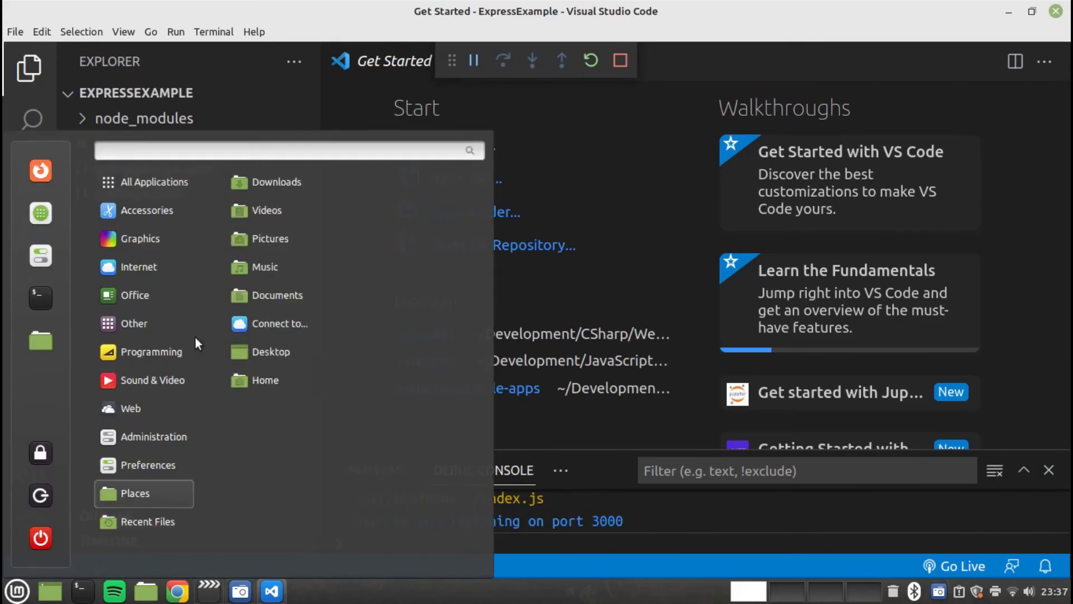
pyautogui.click(303, 590)
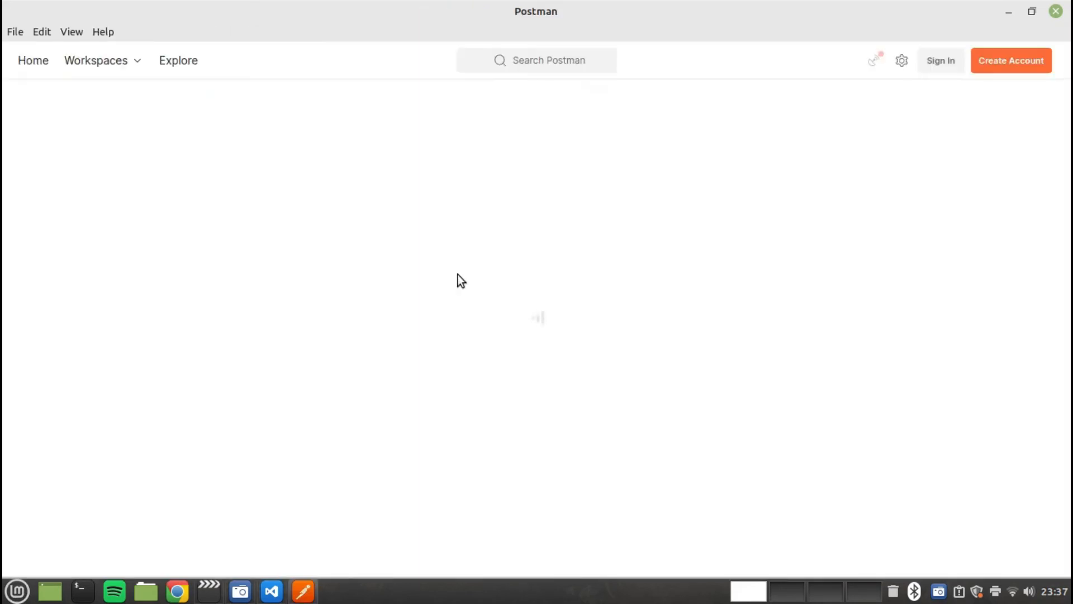
pyautogui.click(987, 197)
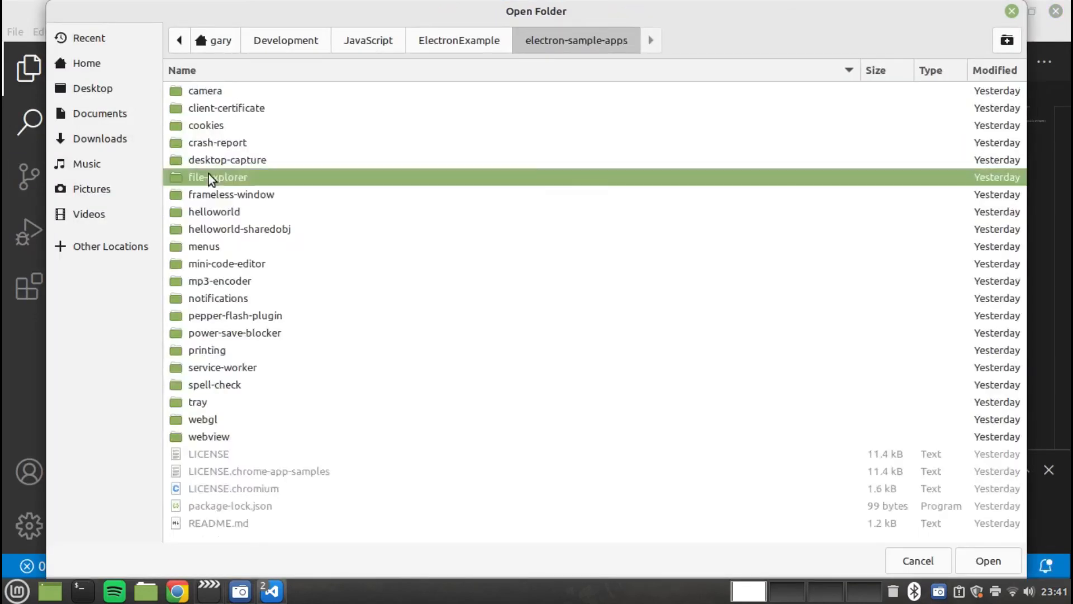
# Step: Open the Electron file-explorer sample in VS Code and view its package.json
pyautogui.click(987, 560)
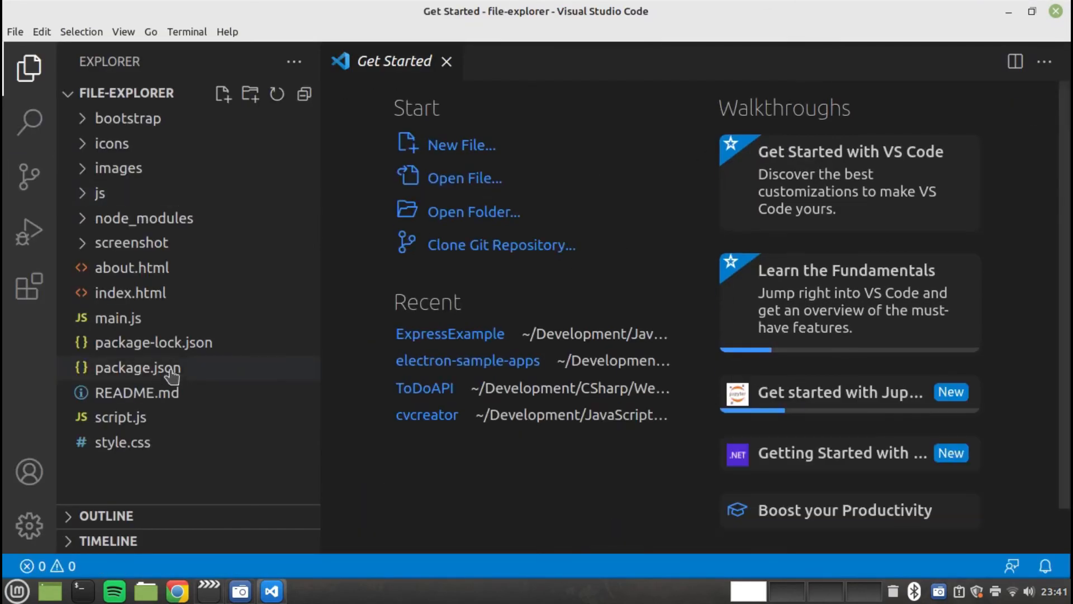
pyautogui.doubleClick(136, 368)
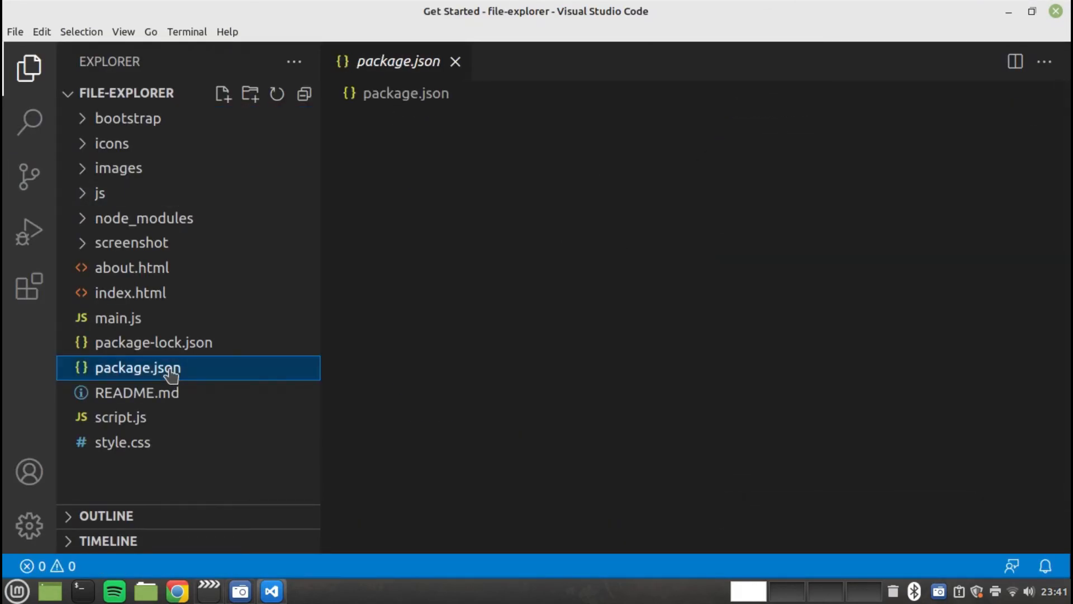
pyautogui.doubleClick(138, 368)
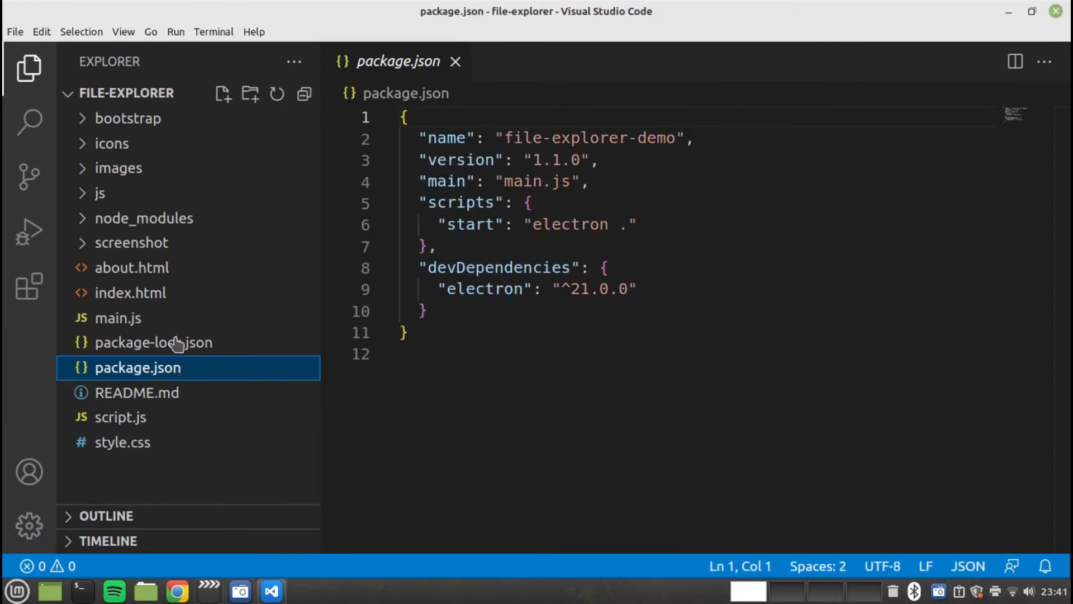
pyautogui.click(176, 32)
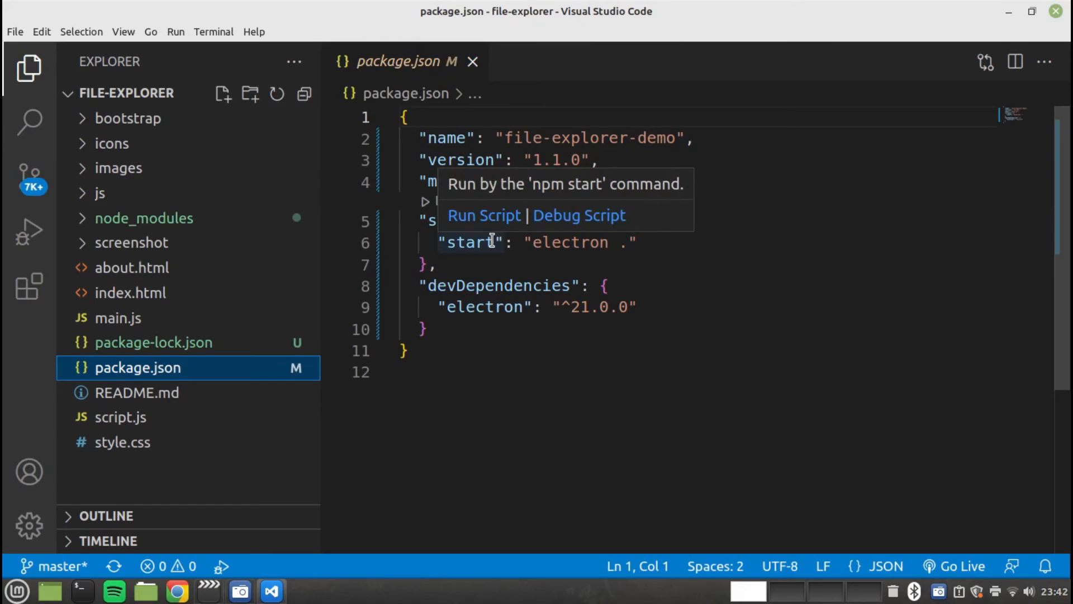
pyautogui.moveTo(484, 214)
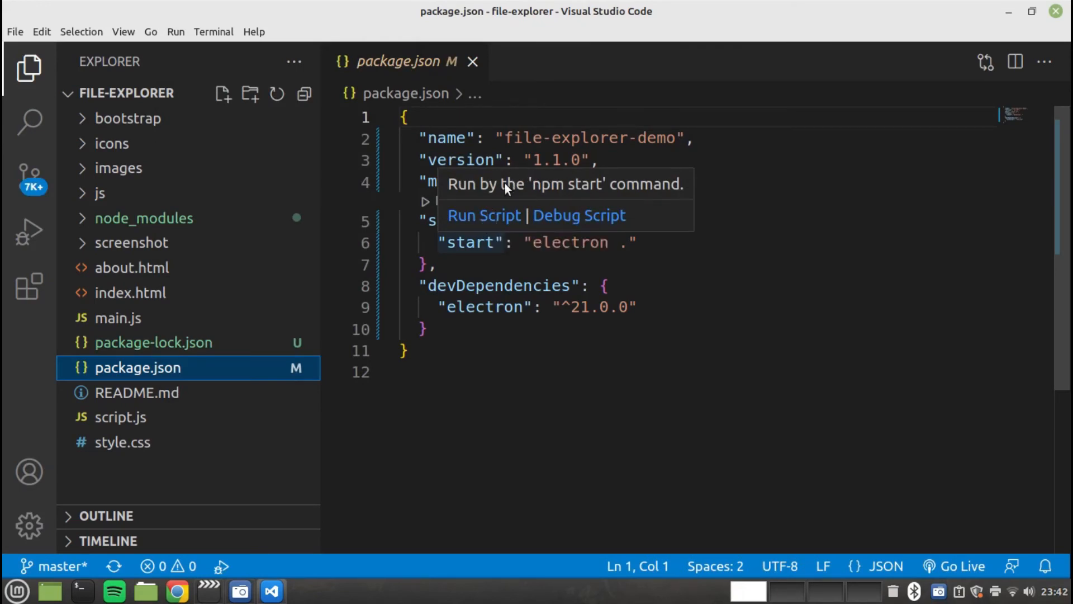
# Step: Run the npm start script to launch the File Explorer app, then close it
pyautogui.click(484, 215)
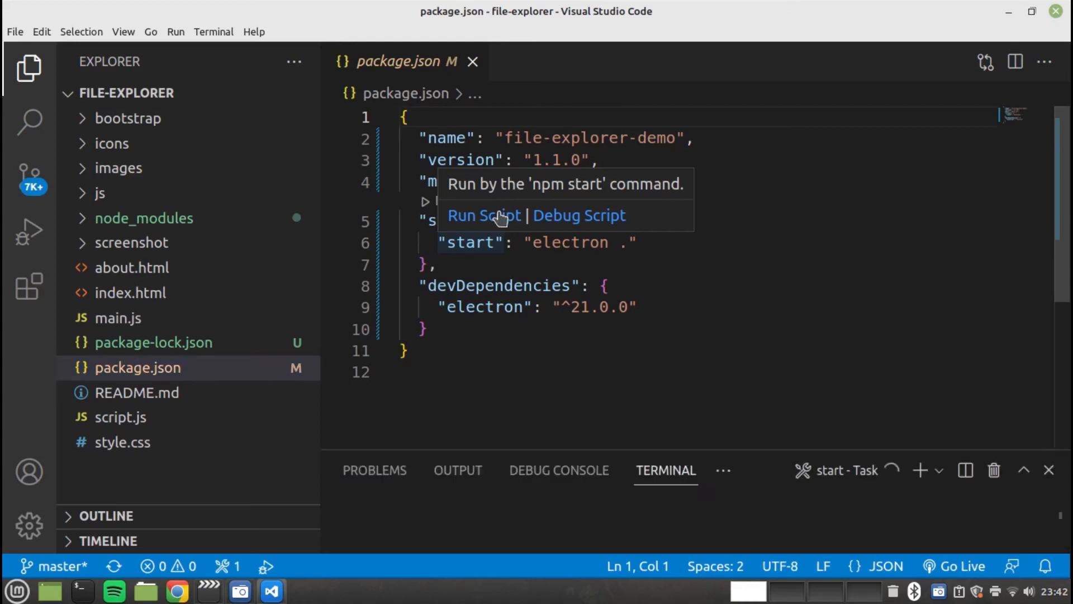
pyautogui.moveTo(555, 395)
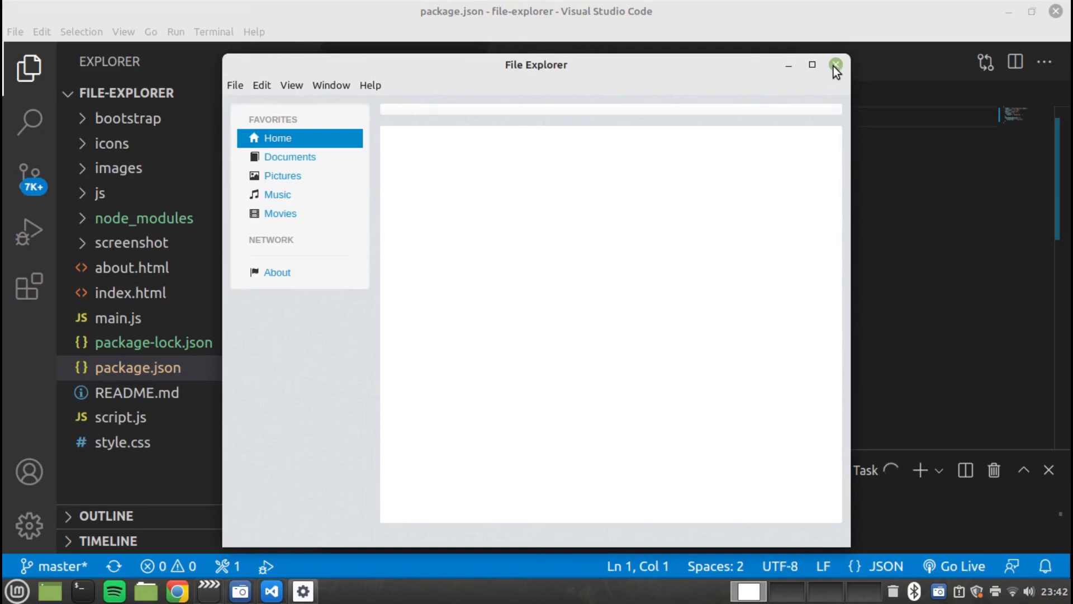
pyautogui.click(834, 65)
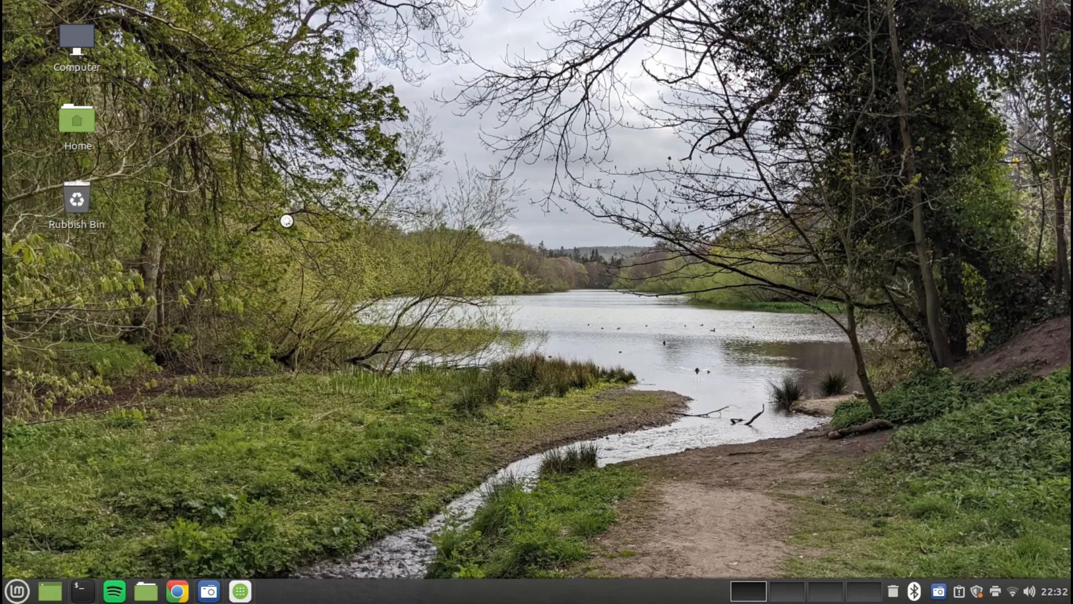
pyautogui.moveTo(299, 230)
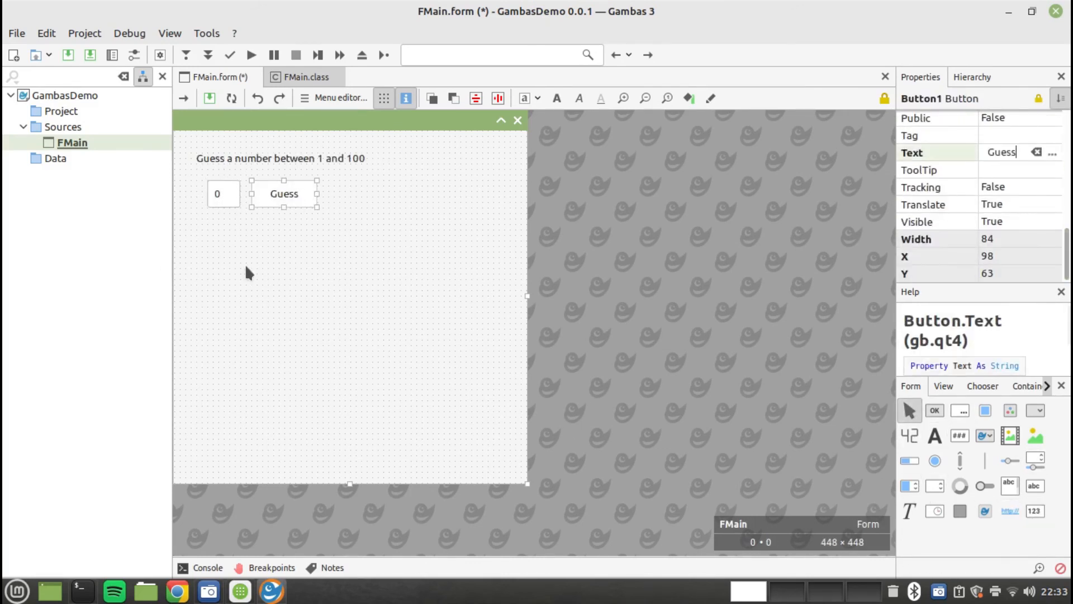
# Step: From the Guess button's handler, write the Form_Open sub picking Int(Rnd(1, 100)), then return to layout
pyautogui.doubleClick(283, 193)
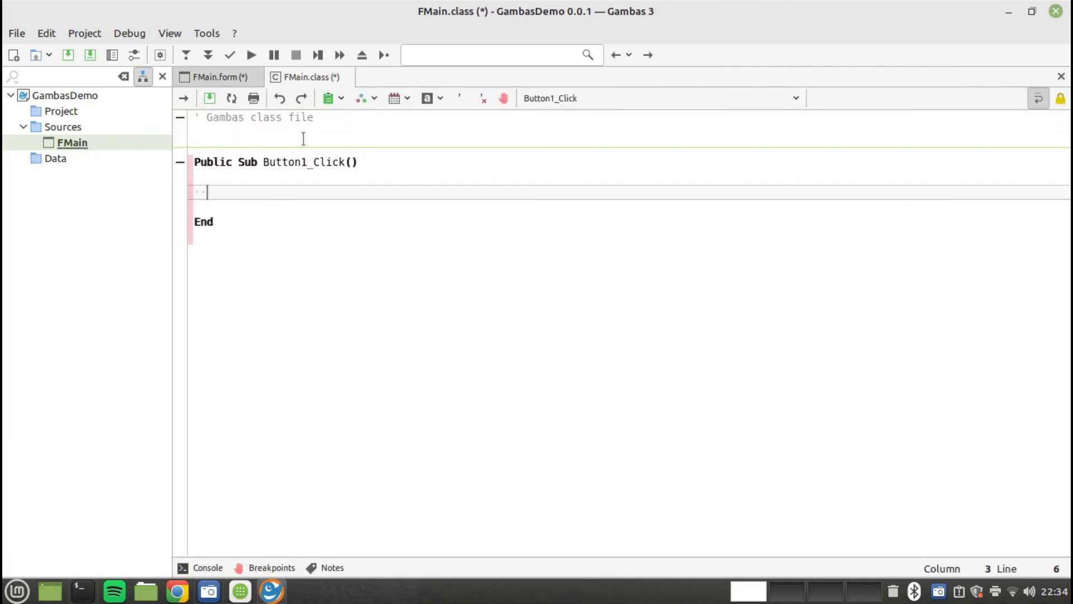
pyautogui.write('Public Sub Form_Open(')
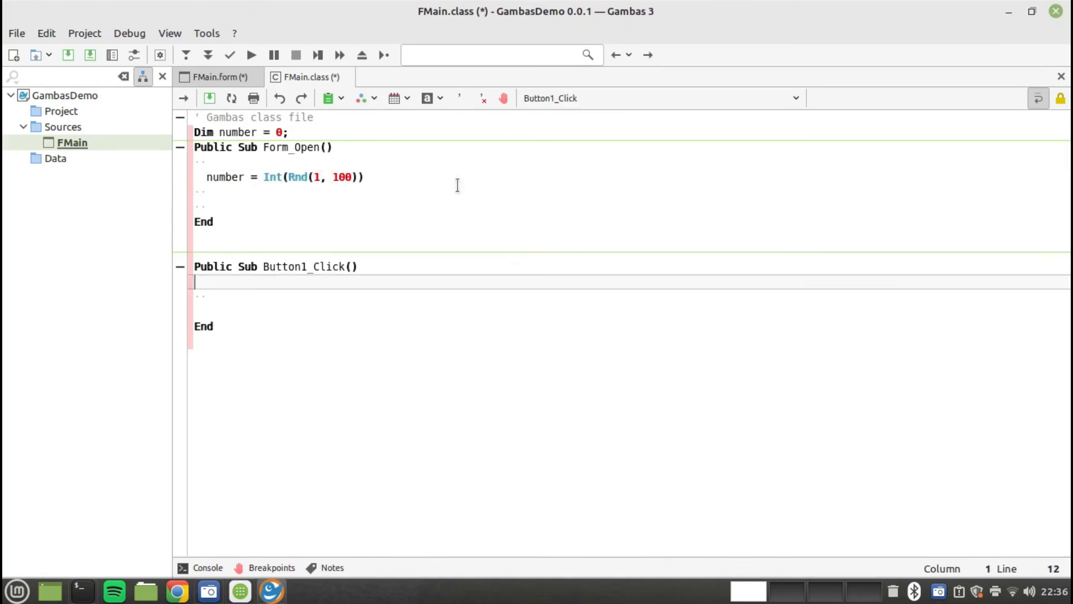
pyautogui.click(215, 77)
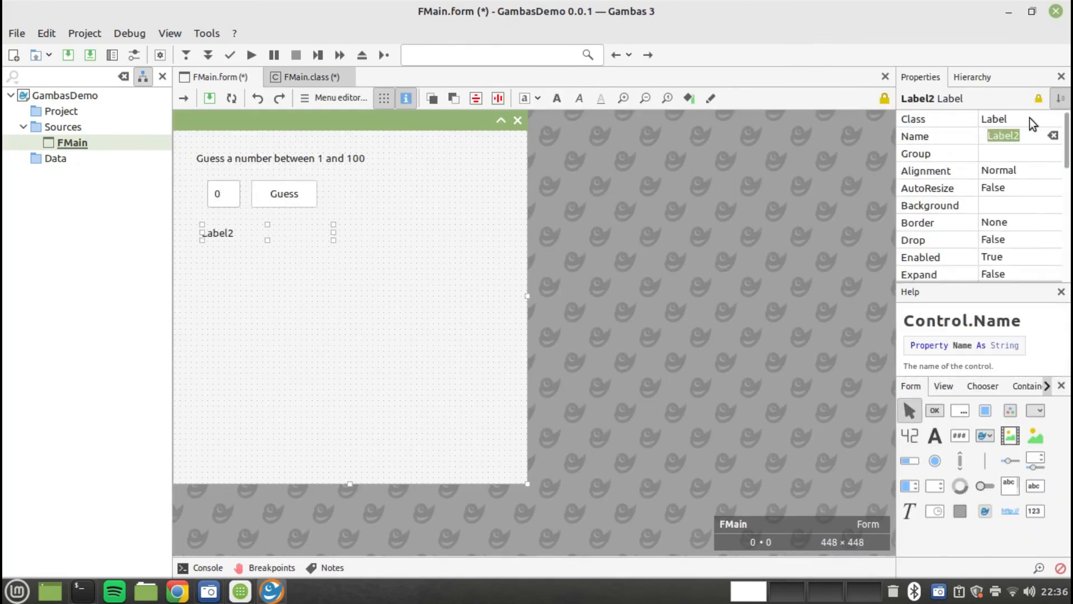